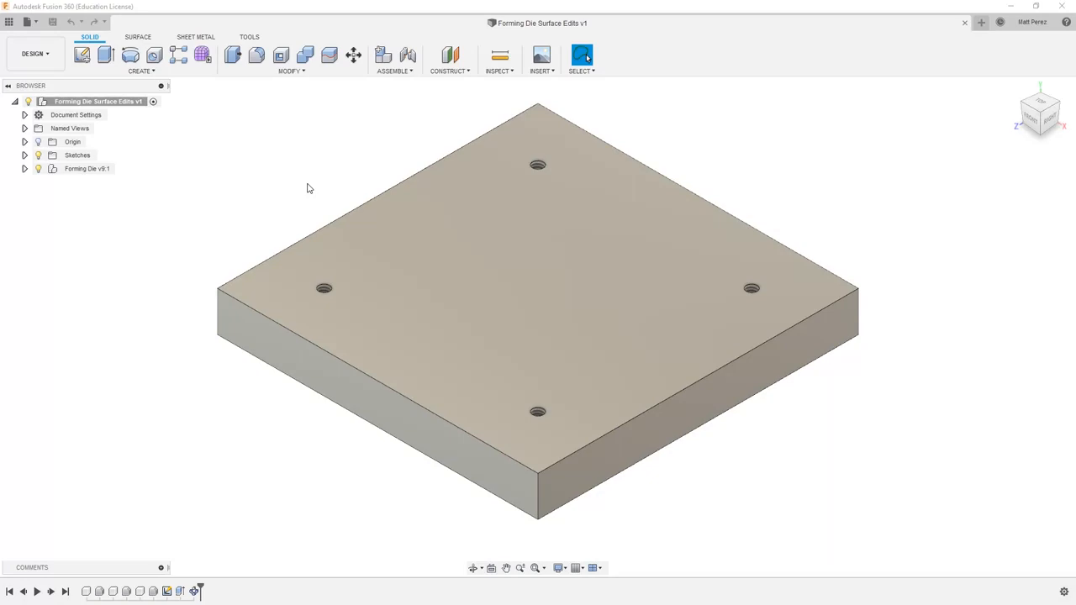
mouse_move(258, 155)
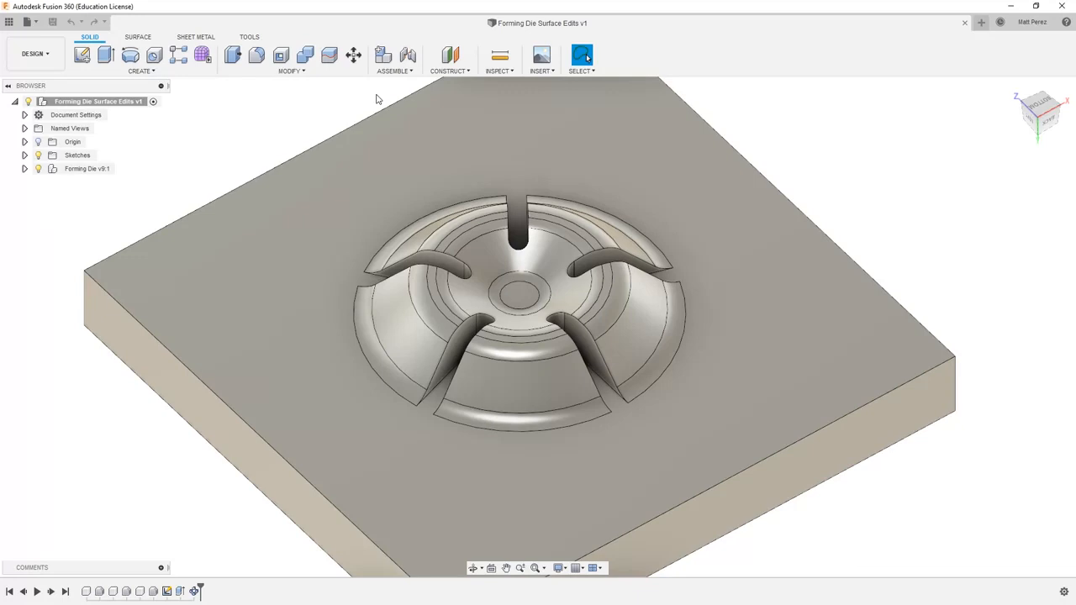
mouse_move(456, 345)
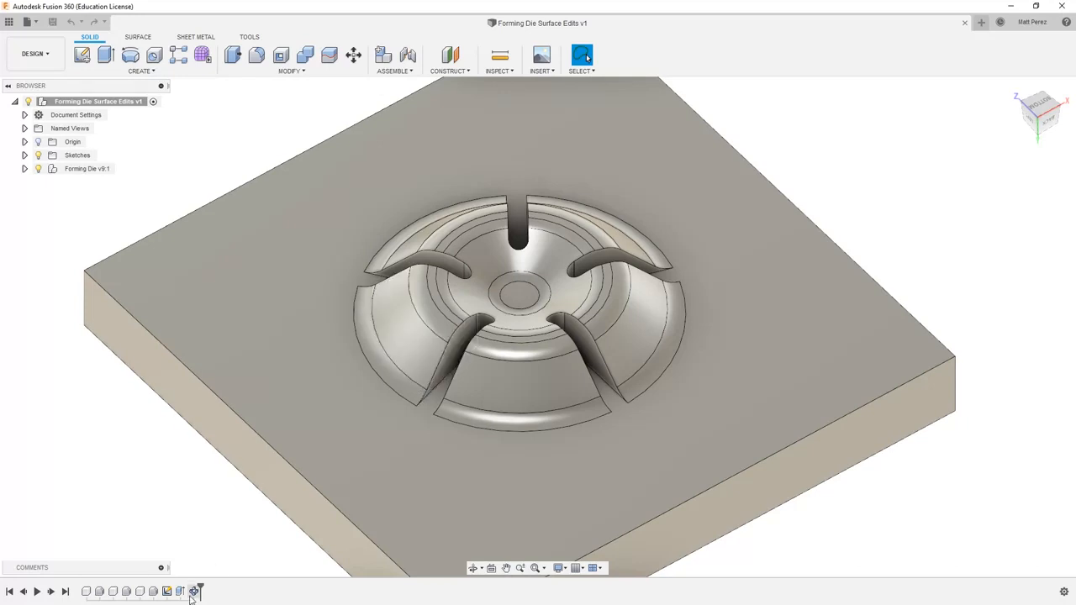
Play the design history to the end so the slotted forming dome appears
left_click(182, 592)
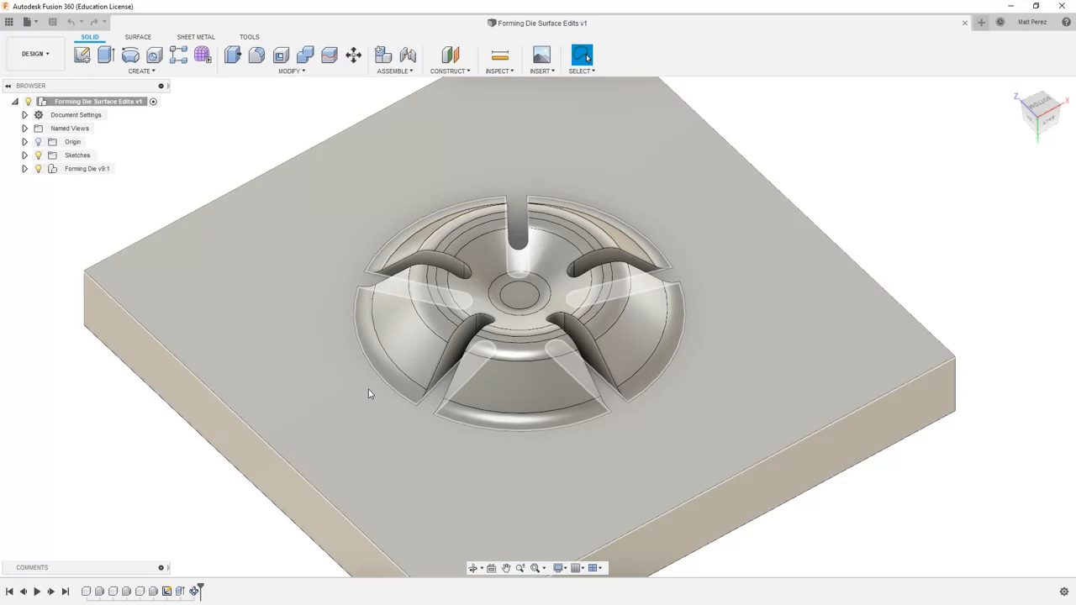
mouse_move(565, 118)
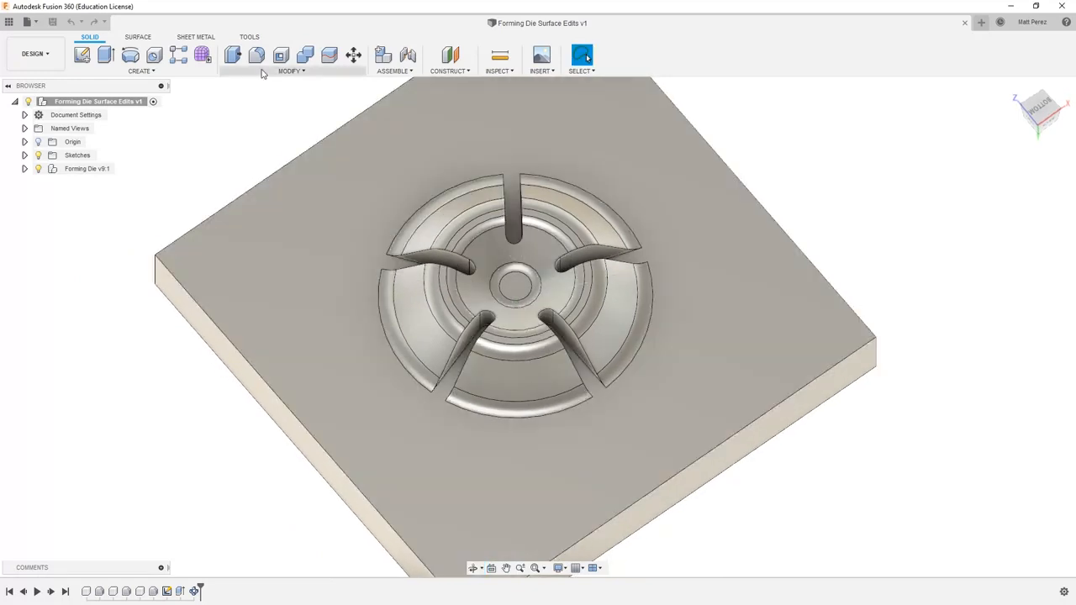
mouse_move(92, 67)
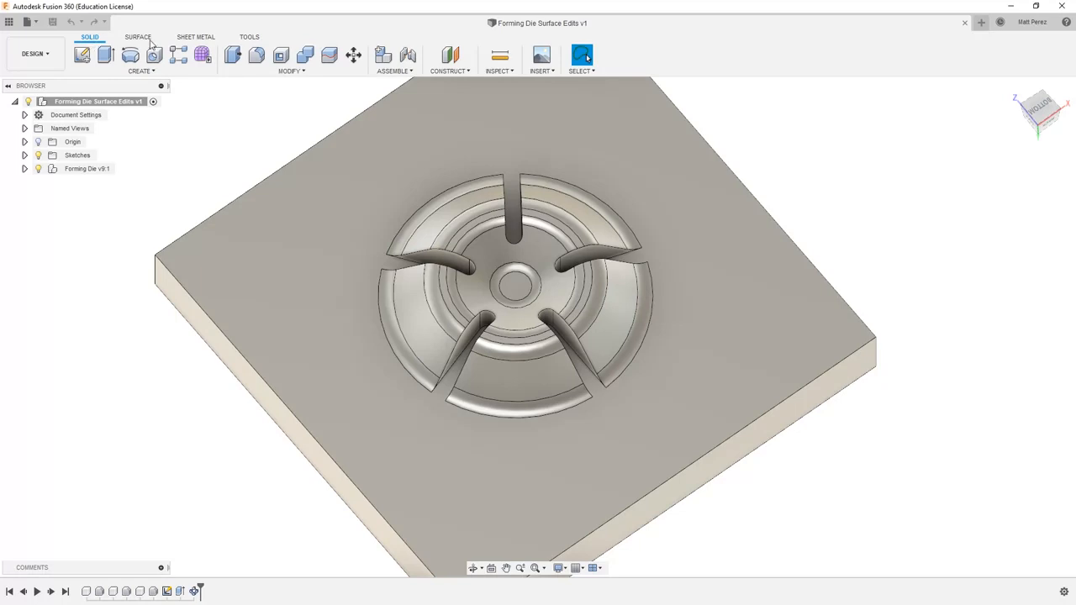
Browse the Sheet Metal, Tools and Surface toolsets, reviewing the surface Create and Modify menus
left_click(197, 37)
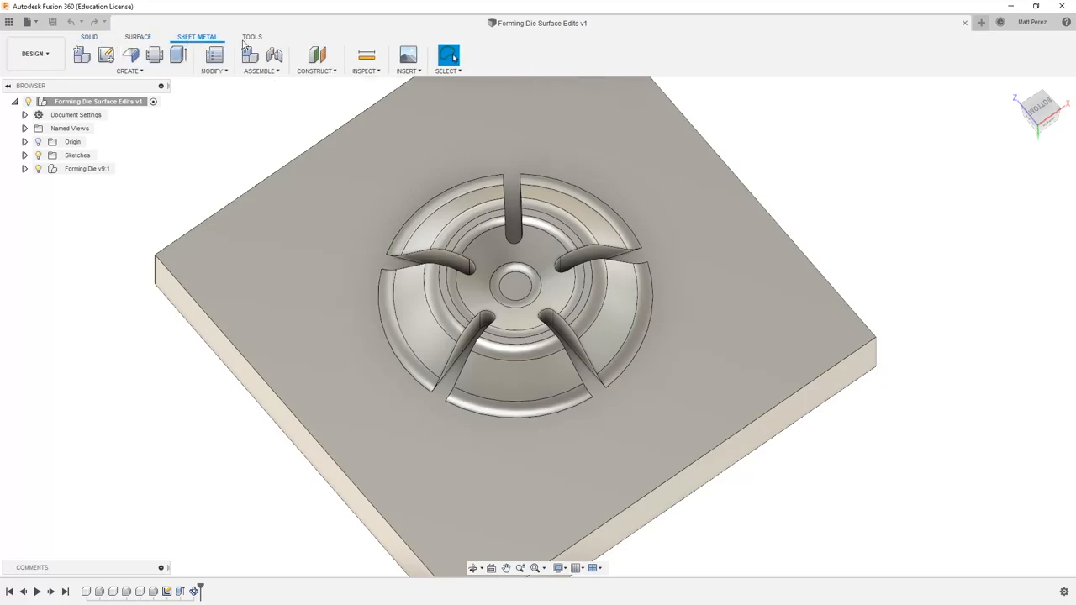
left_click(250, 37)
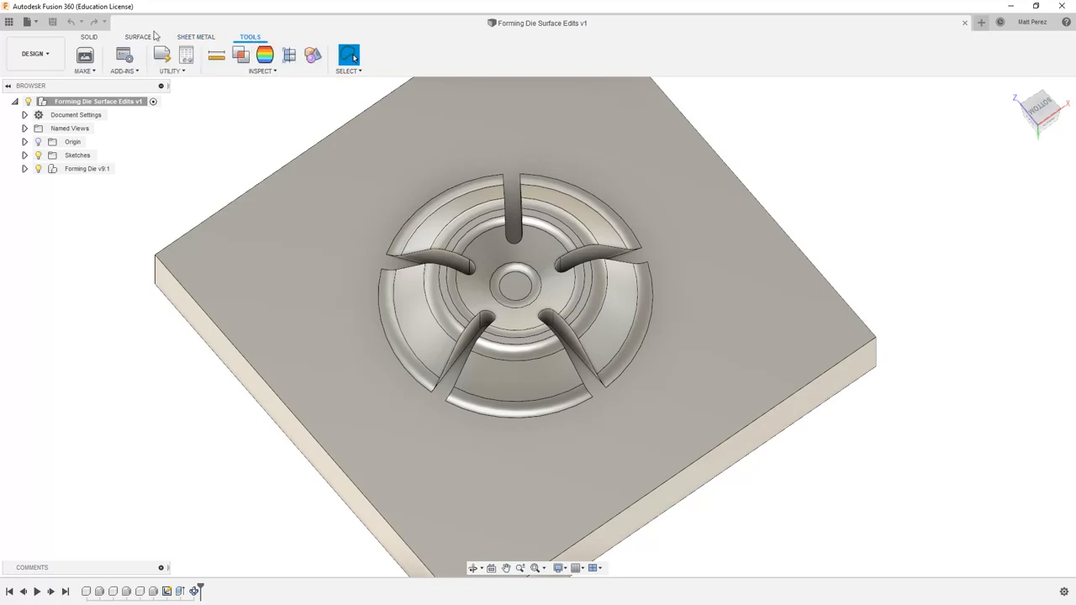
left_click(136, 37)
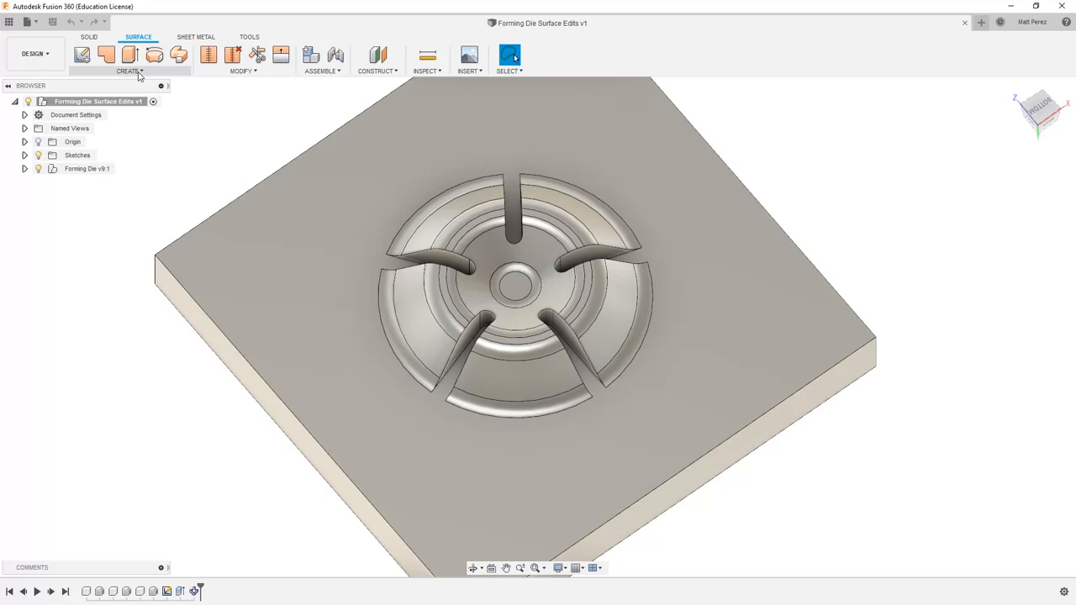
left_click(131, 70)
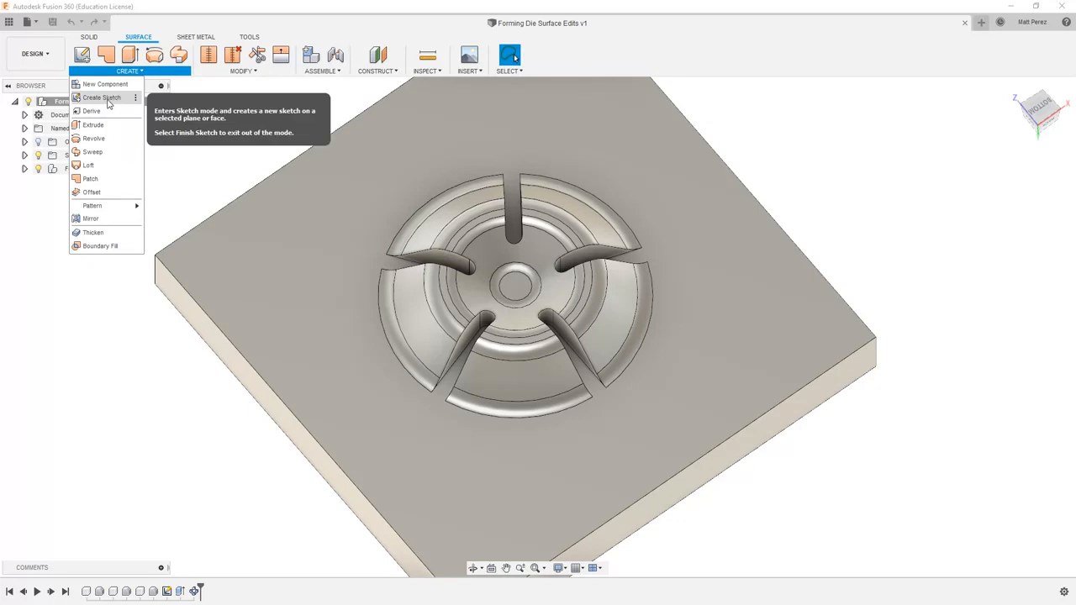
mouse_move(90, 124)
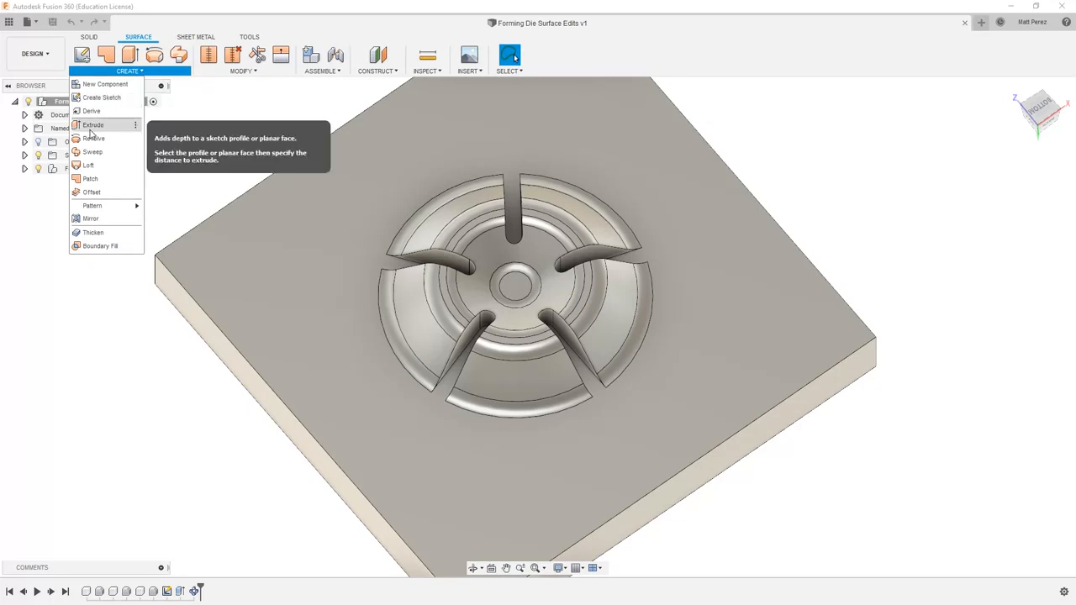
mouse_move(91, 152)
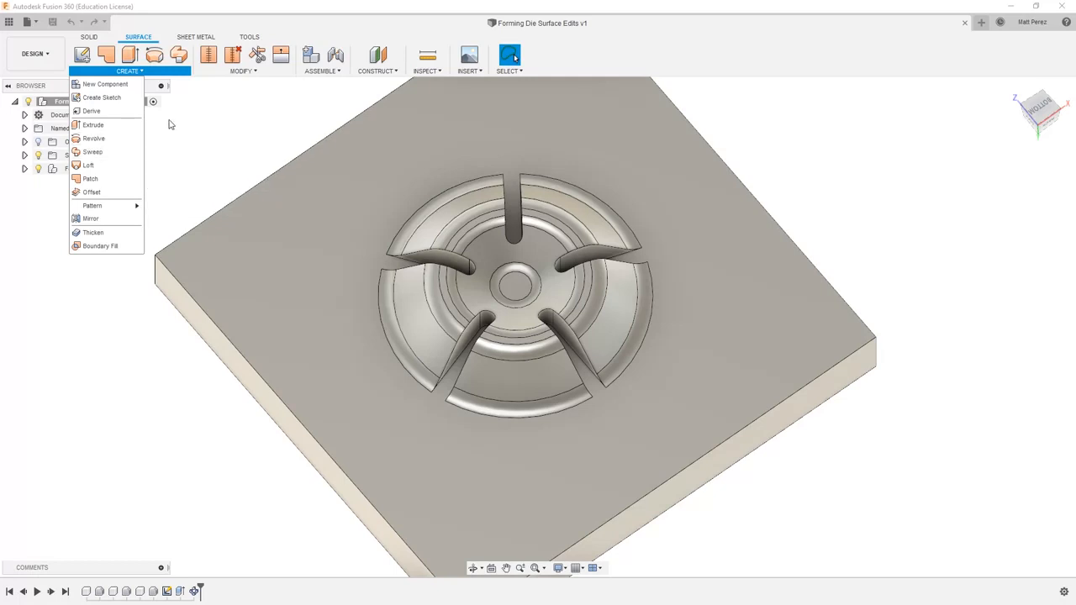
left_click(216, 54)
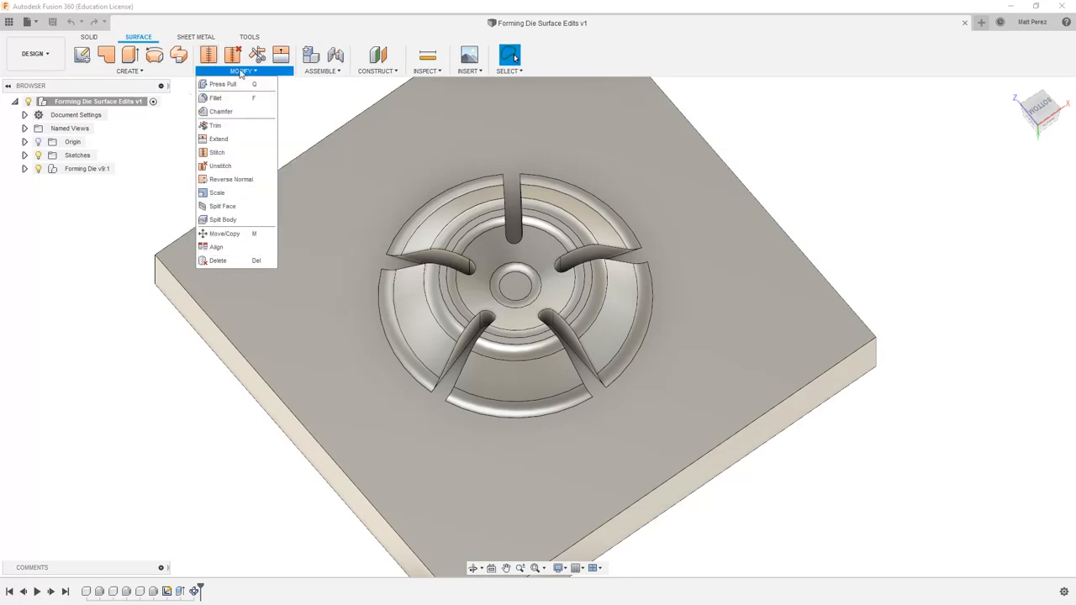
mouse_move(232, 124)
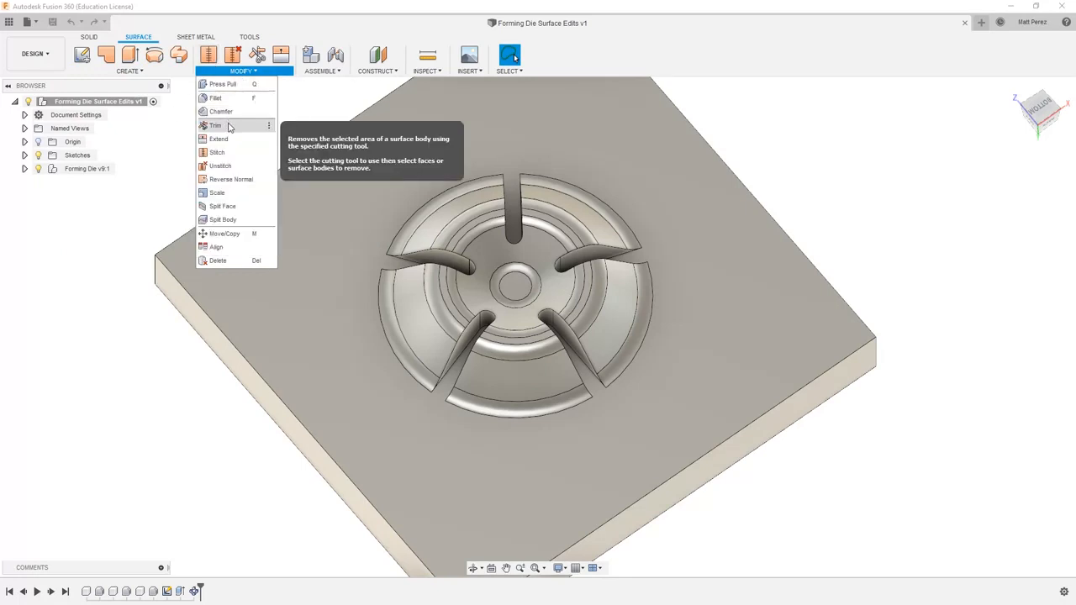
mouse_move(230, 152)
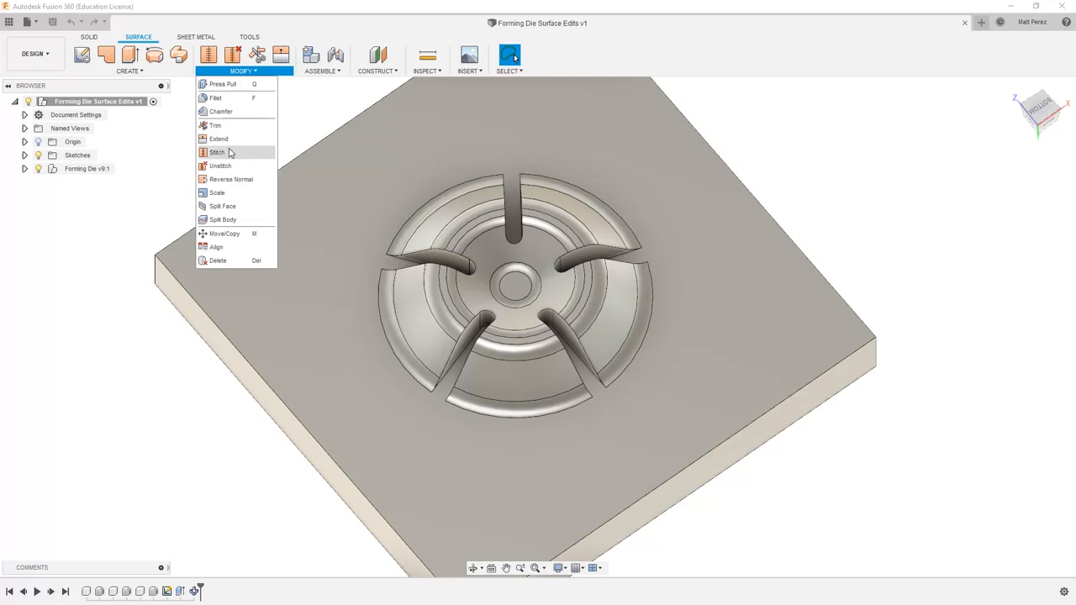
mouse_move(231, 178)
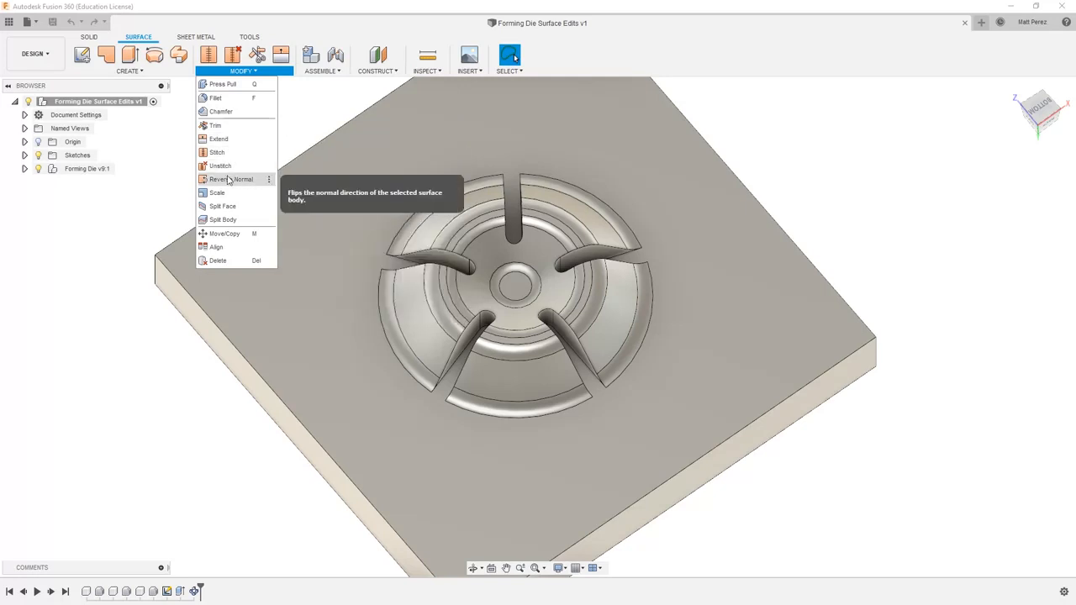
left_click(188, 179)
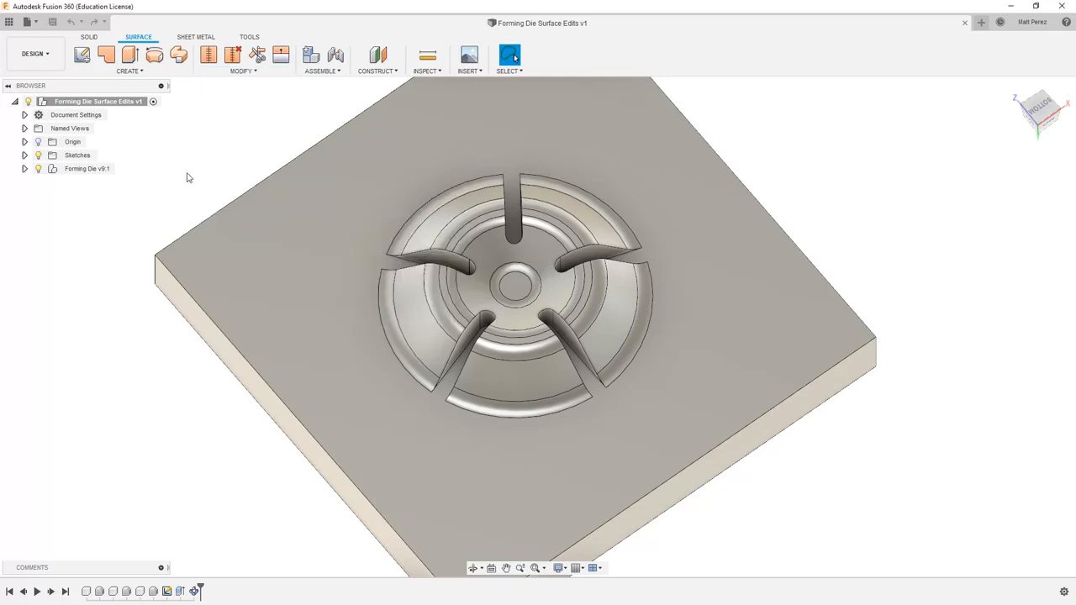
mouse_move(185, 133)
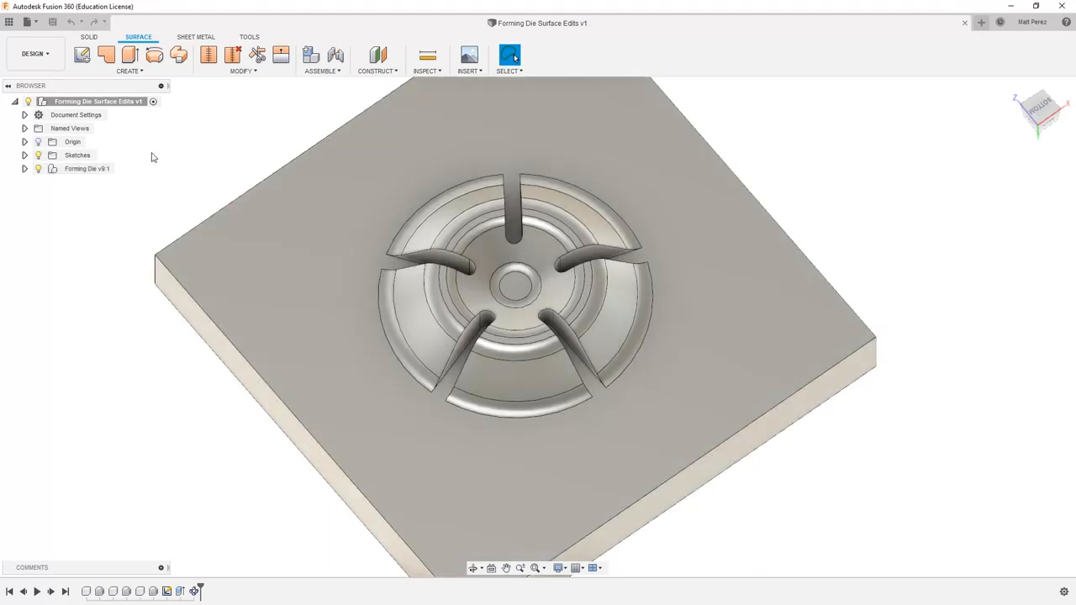
mouse_move(168, 104)
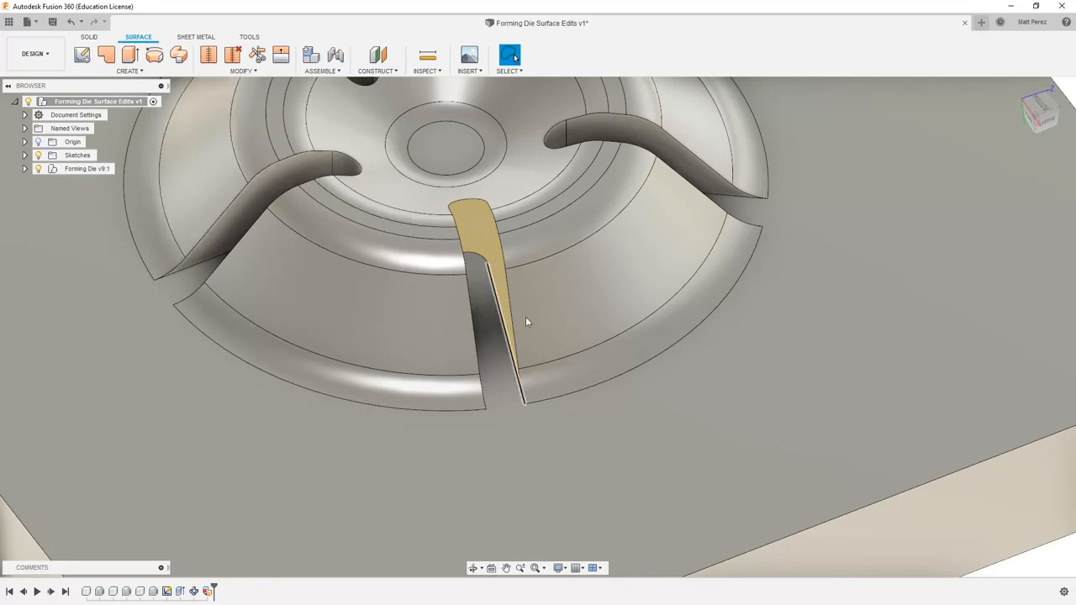
Select the Lower Die Body in the browser and switch to the solid modelling tools
left_click_drag(524, 323, 491, 294)
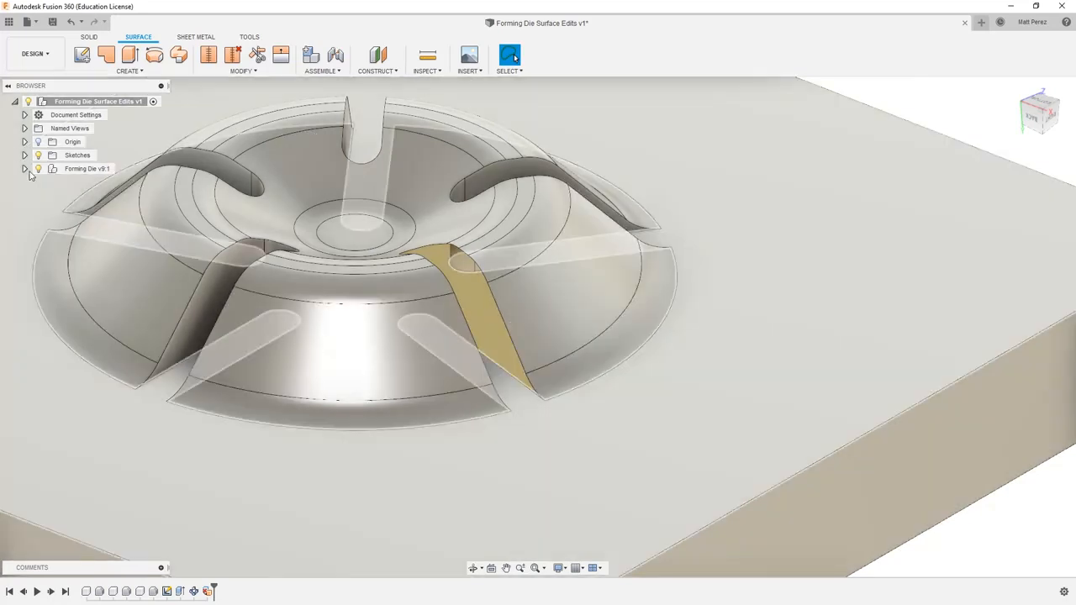
left_click(23, 168)
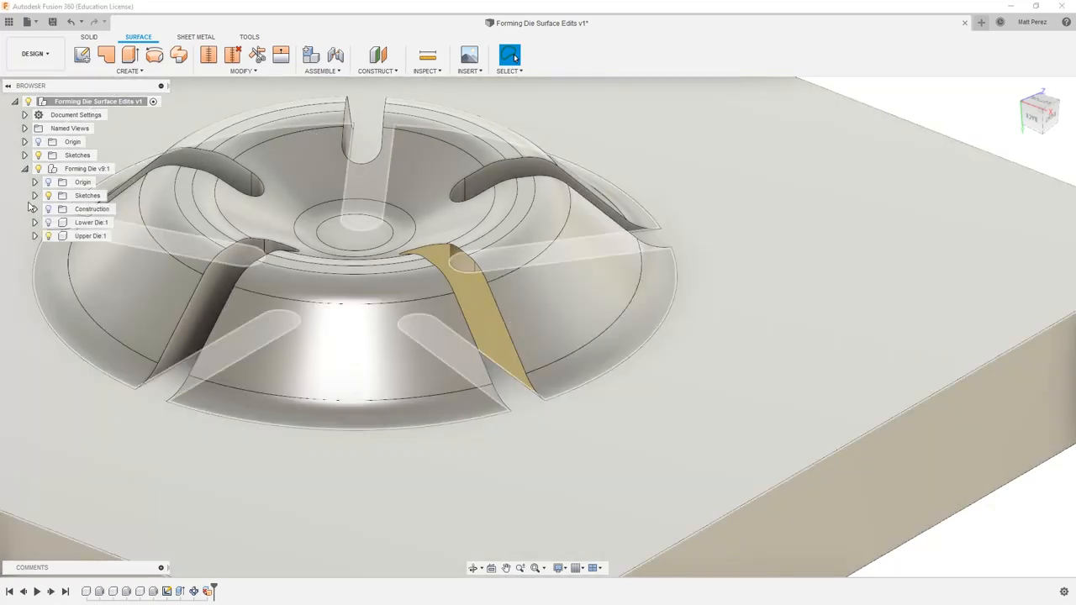
left_click(35, 236)
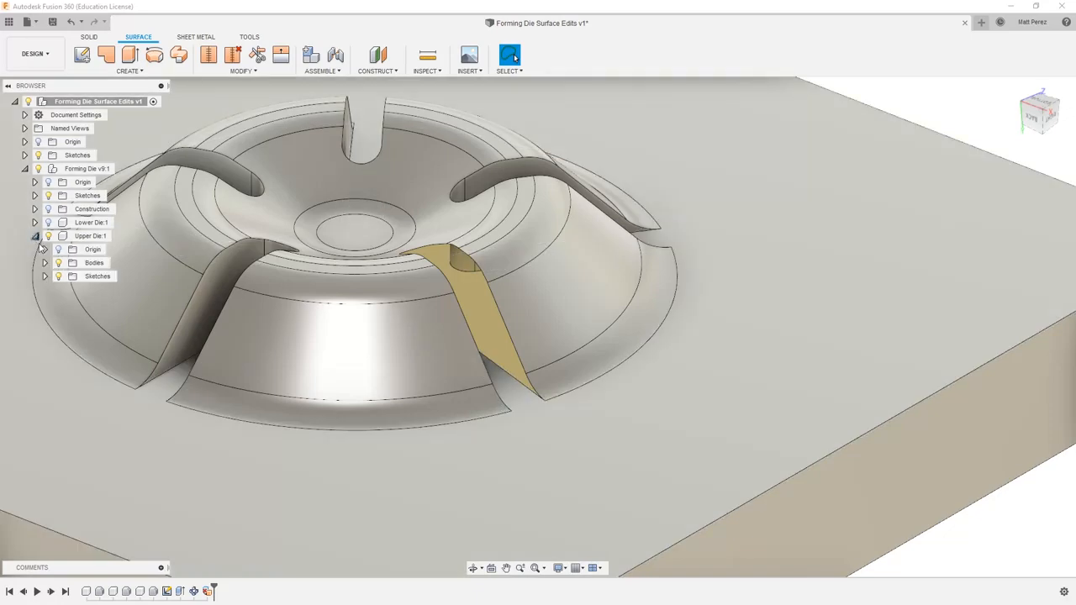
left_click(45, 262)
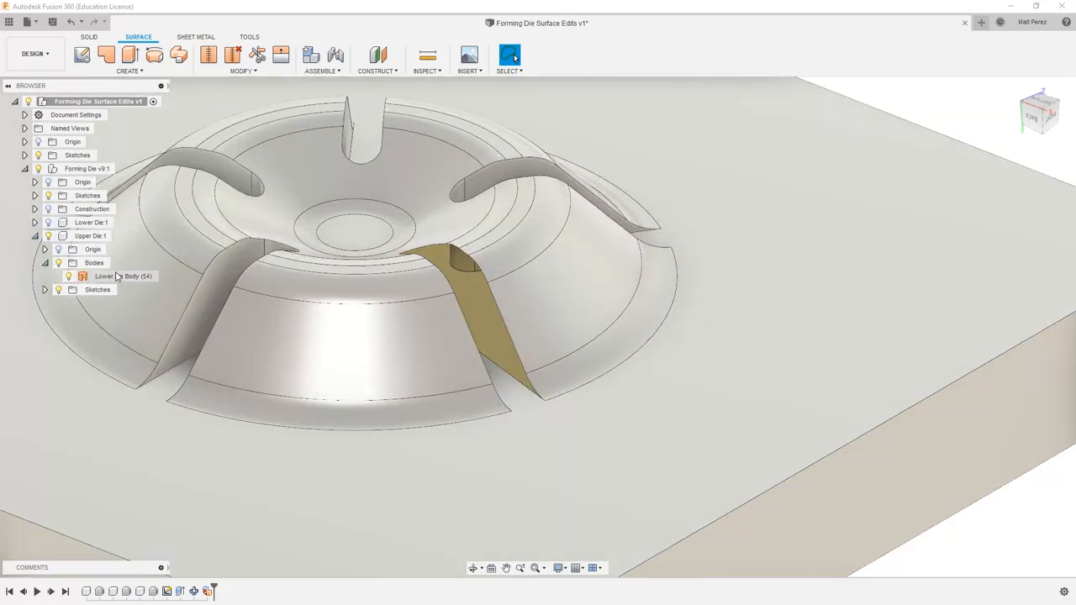
left_click(121, 276)
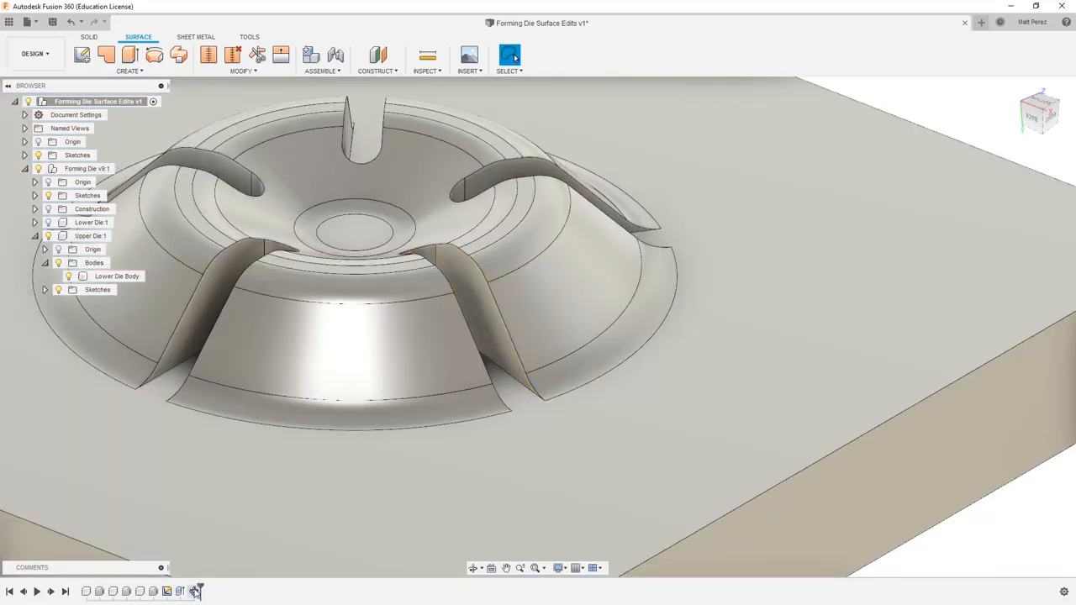
left_click(118, 275)
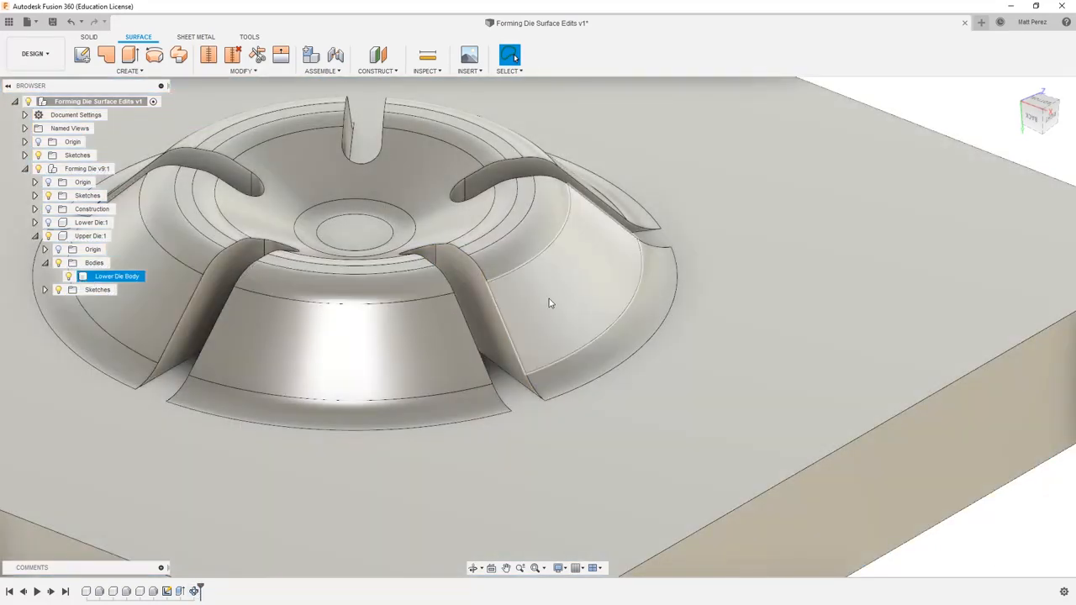
left_click(88, 37)
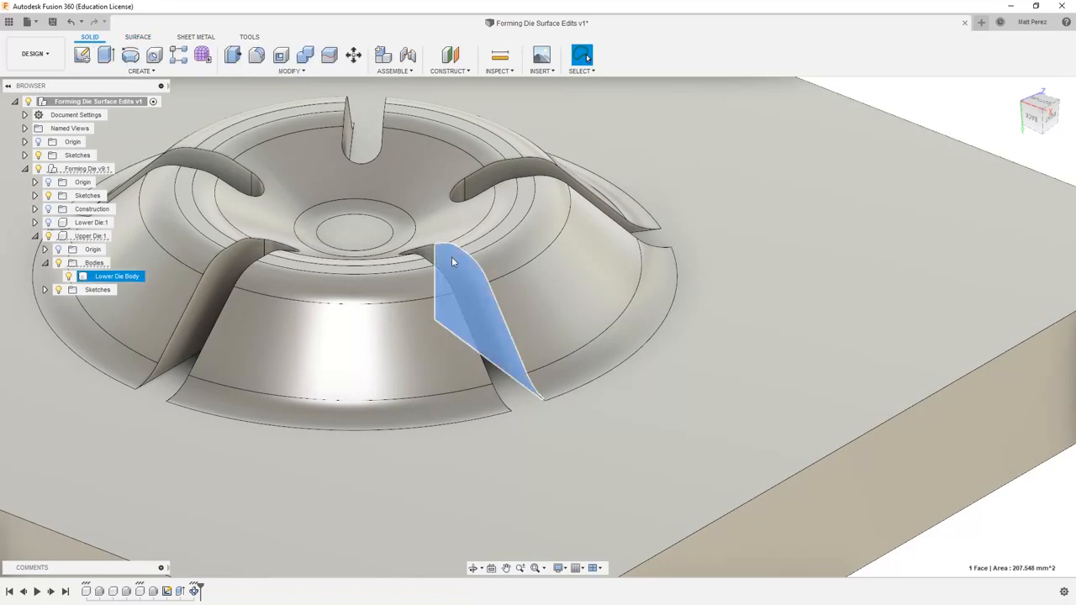
Inspect one slot up close, then return to the surface tools
left_click_drag(454, 261, 427, 338)
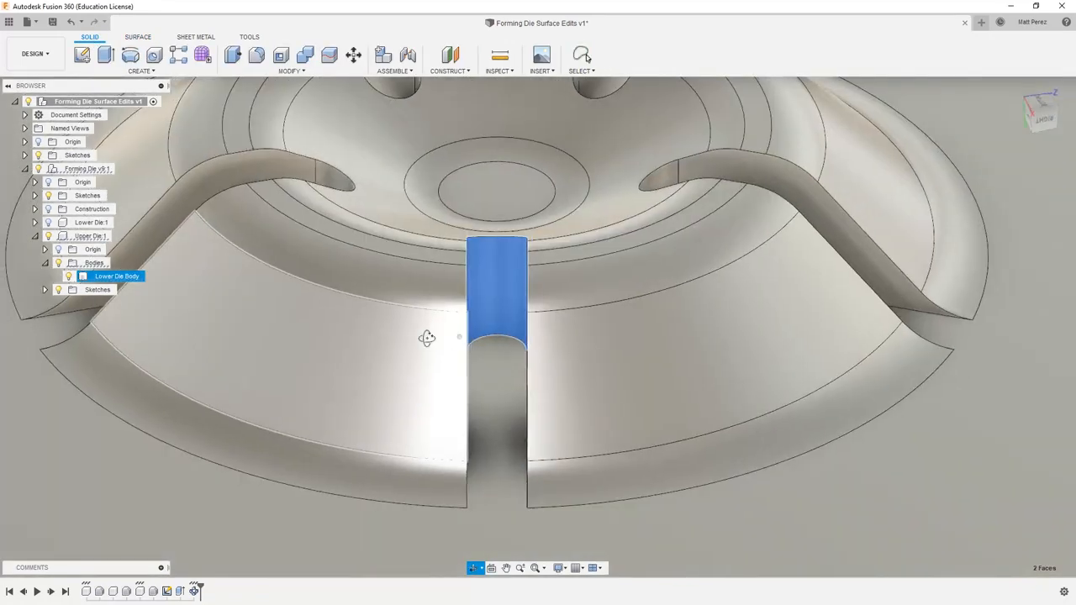
left_click_drag(427, 336, 467, 326)
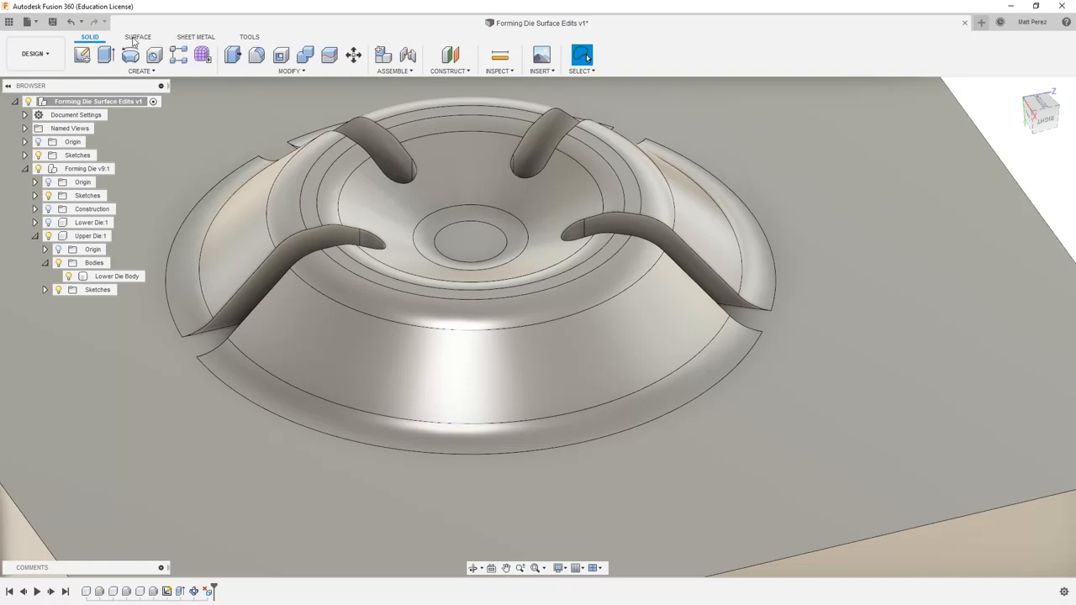
left_click(144, 37)
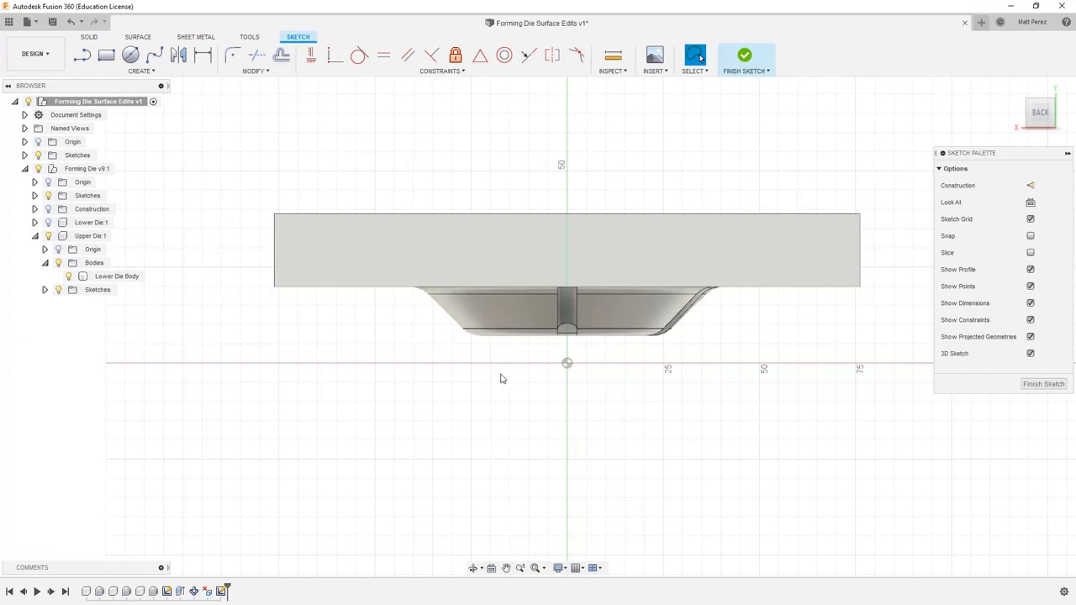
Start a sketch and bring up the Project/Include options for pulling geometry into it
left_click(137, 71)
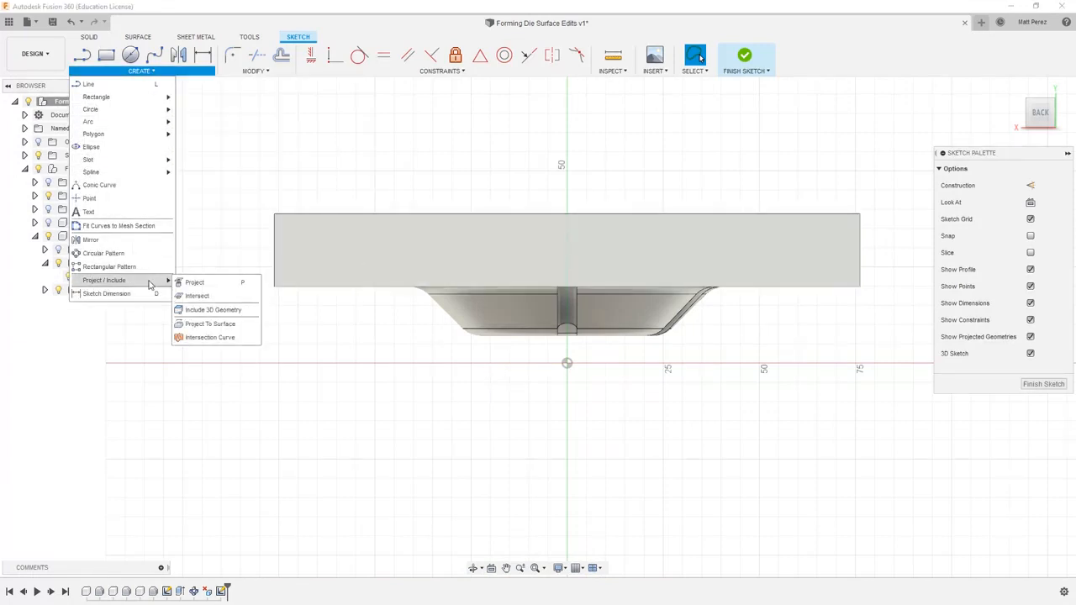
left_click(197, 295)
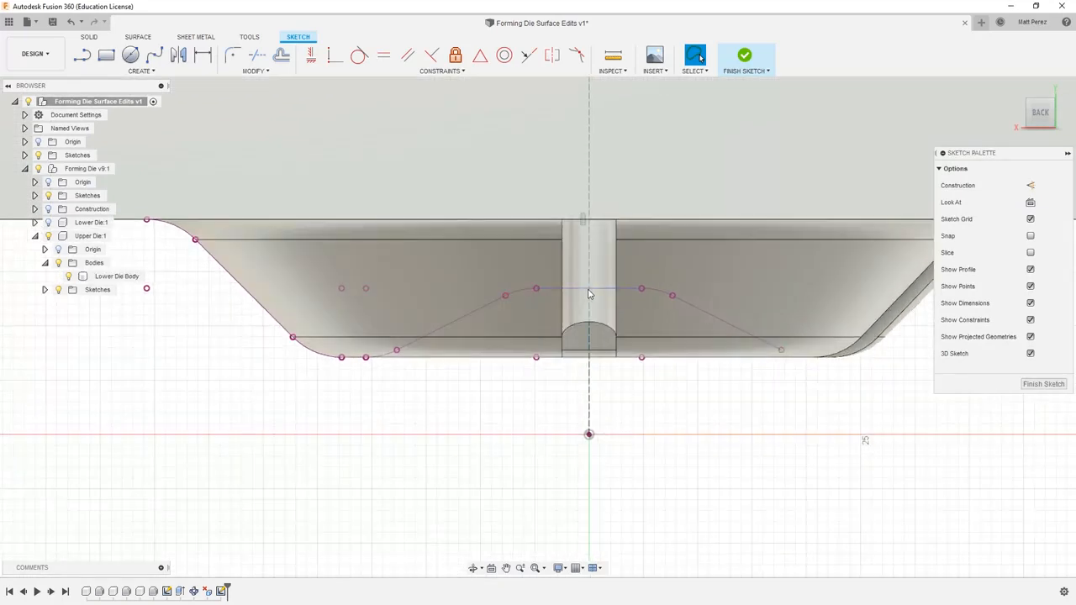
mouse_move(592, 301)
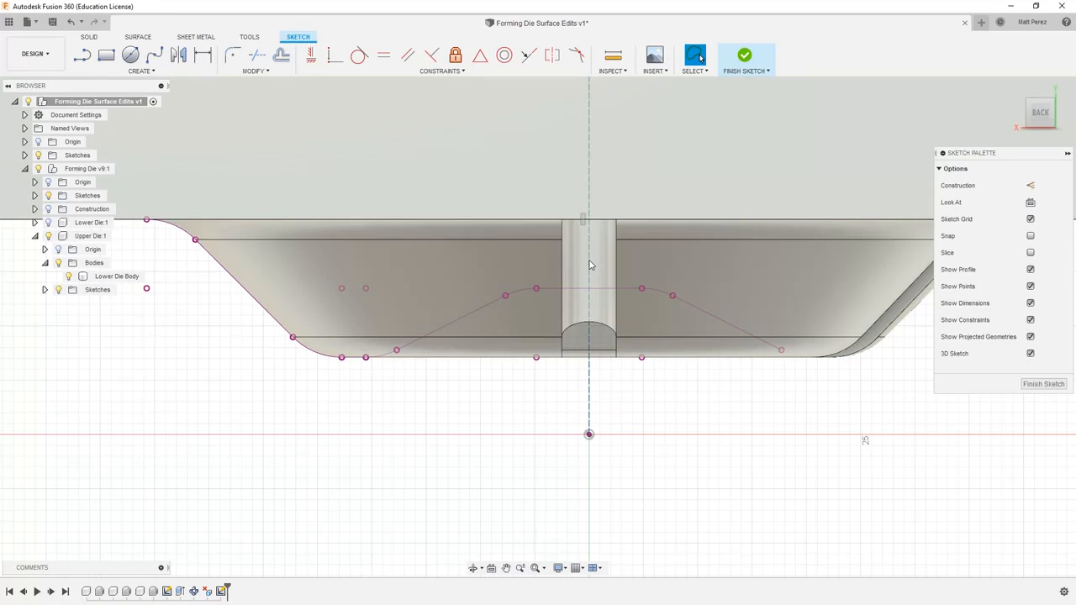
Trace the die's cross-section profile and finish the sketch
left_click(114, 276)
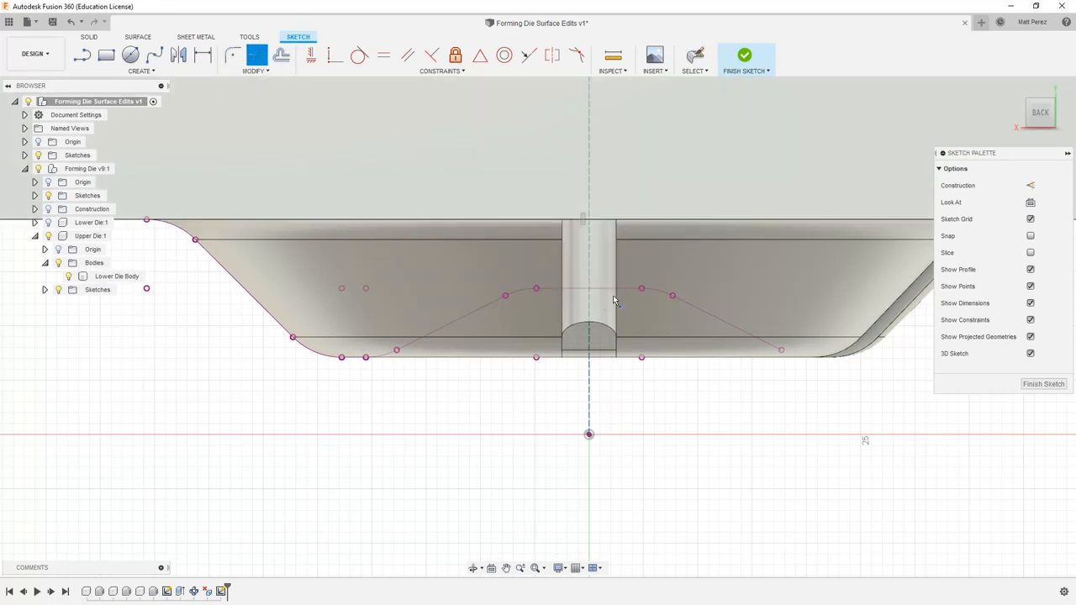
mouse_move(603, 293)
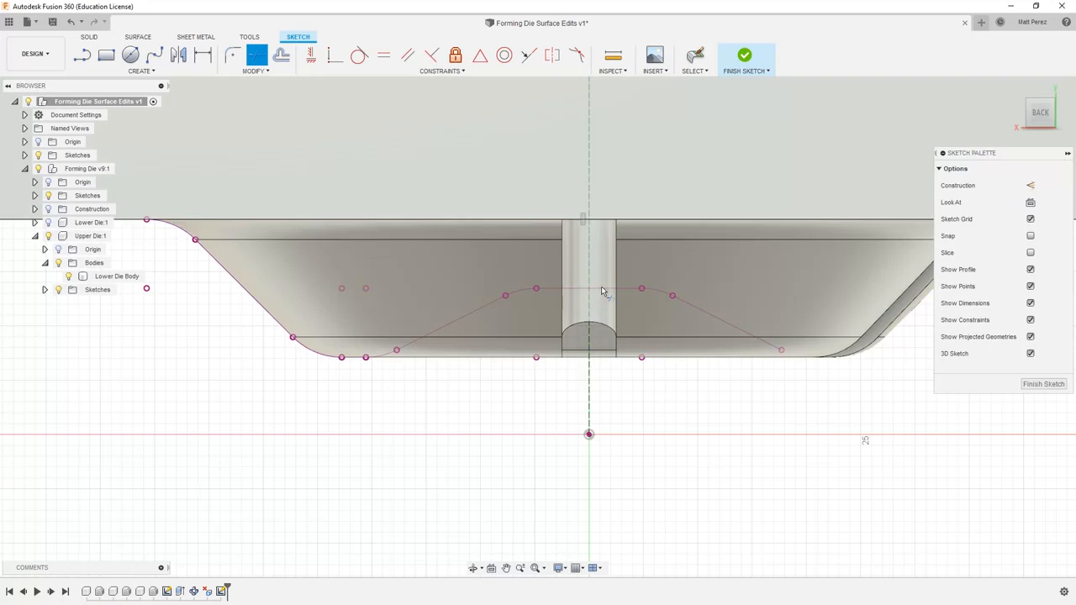
mouse_move(588, 272)
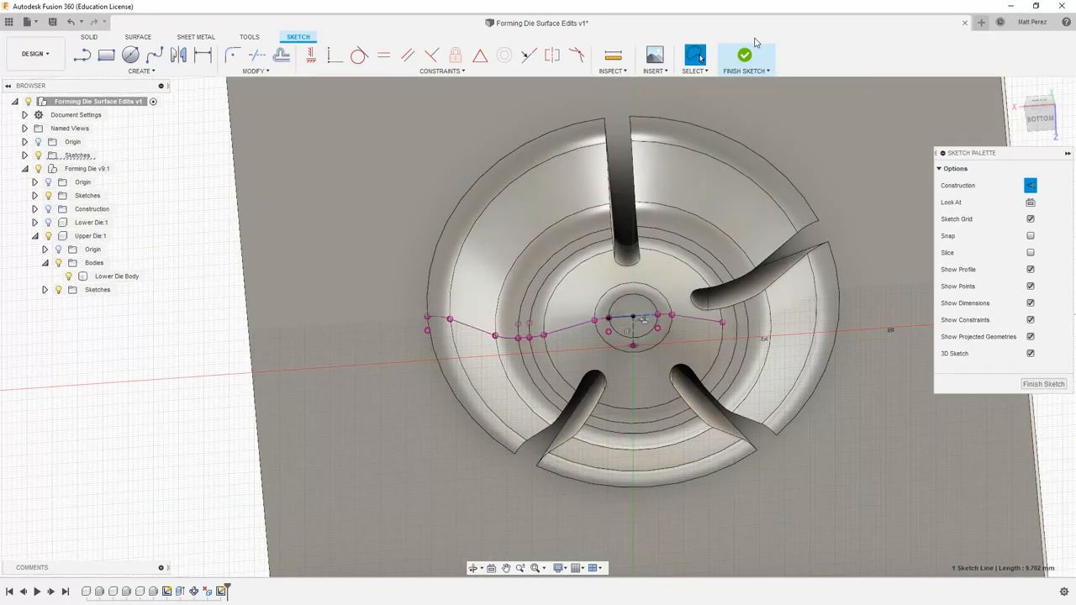
left_click(745, 52)
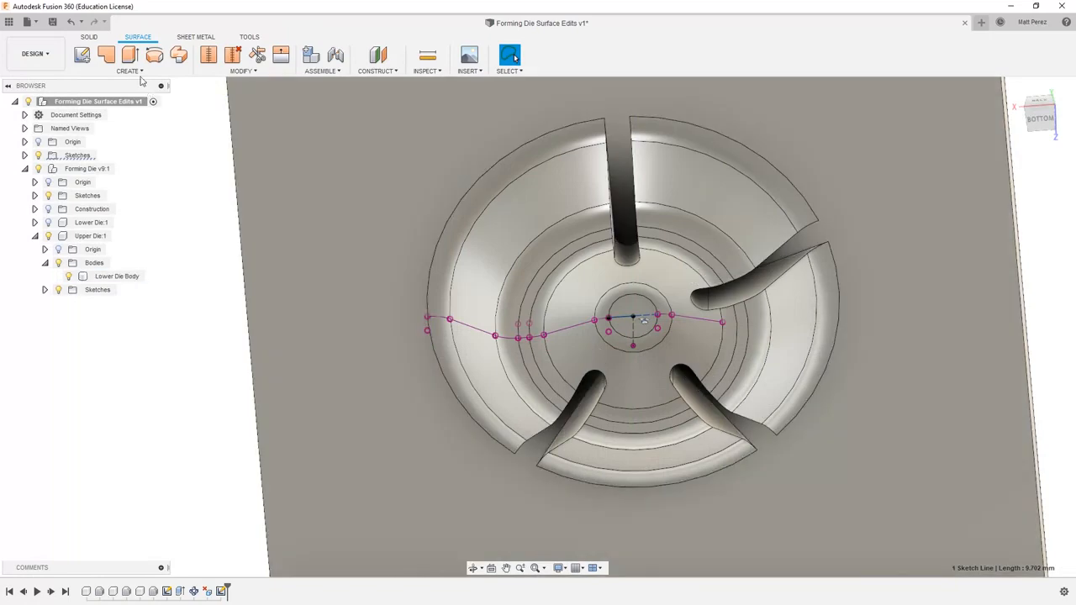
Revolve the traced cross-section curve as profile, ready to pick the revolve axis
left_click(155, 54)
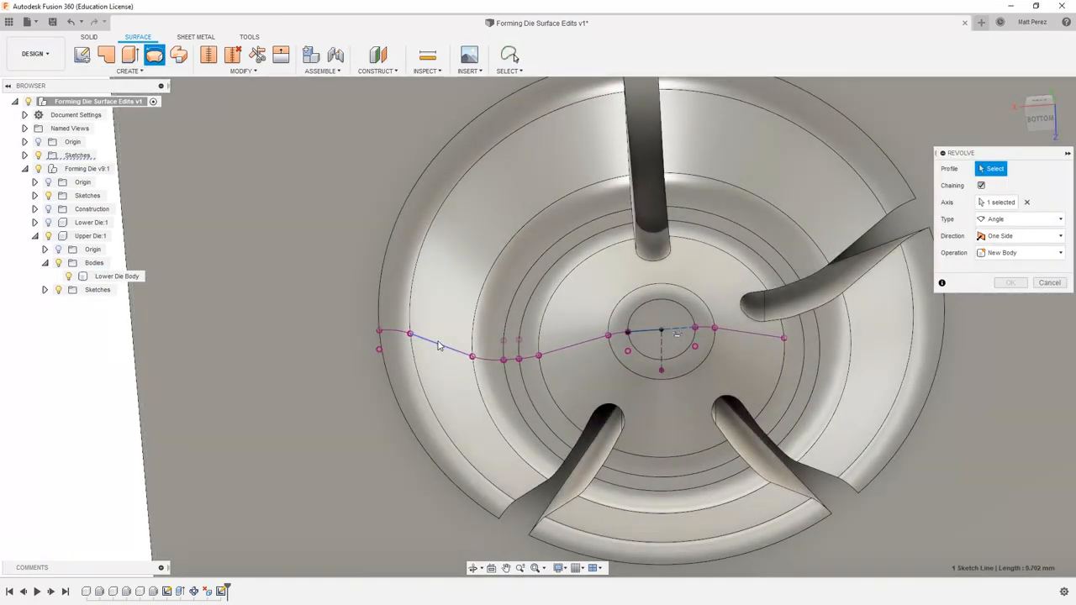
left_click(420, 337)
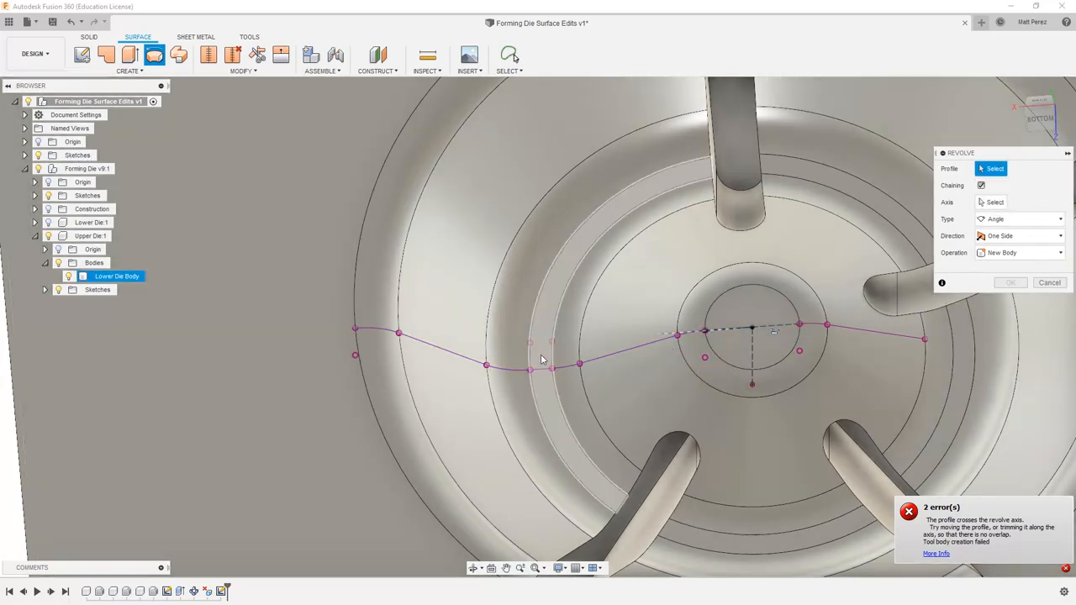
left_click(433, 352)
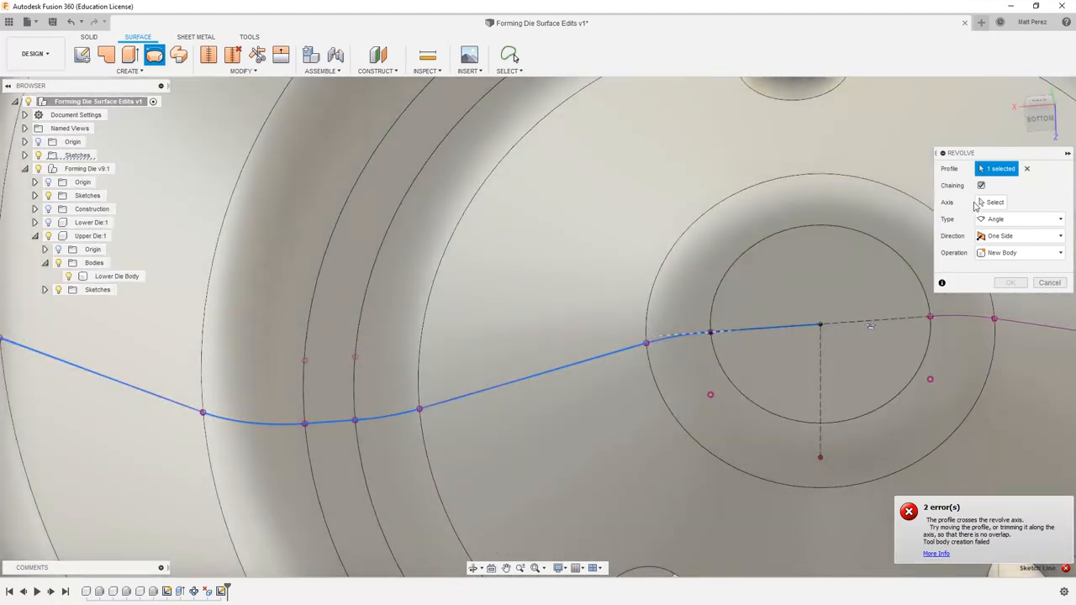
left_click(996, 202)
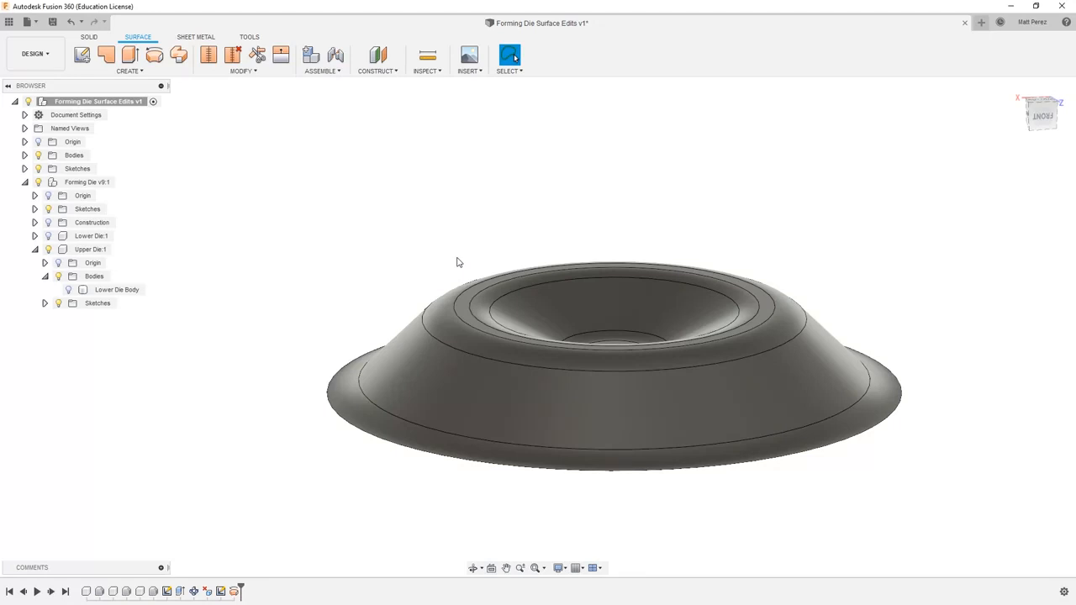
mouse_move(355, 340)
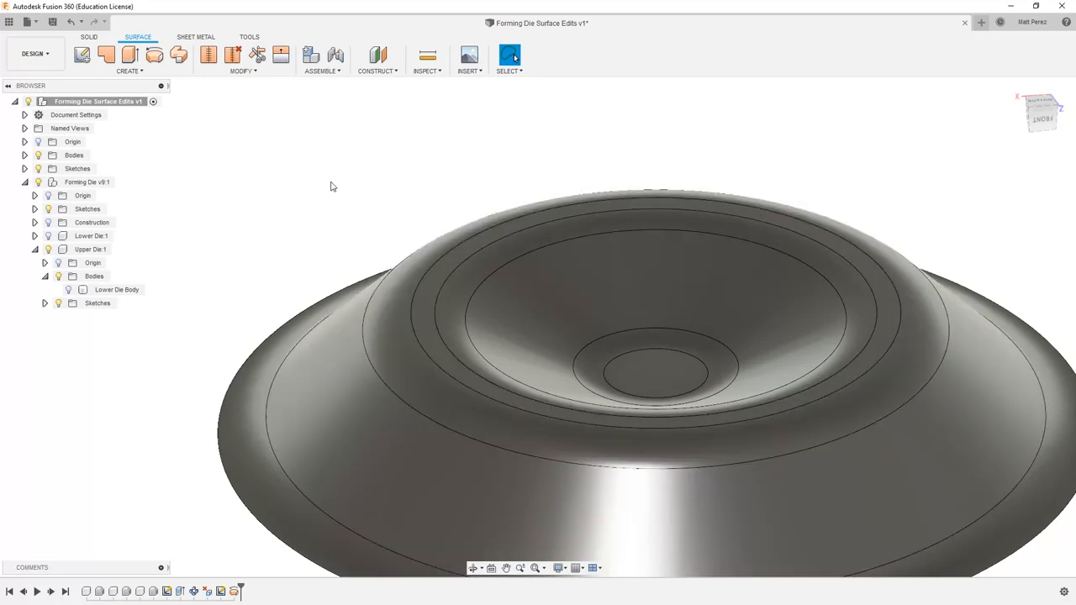
mouse_move(289, 195)
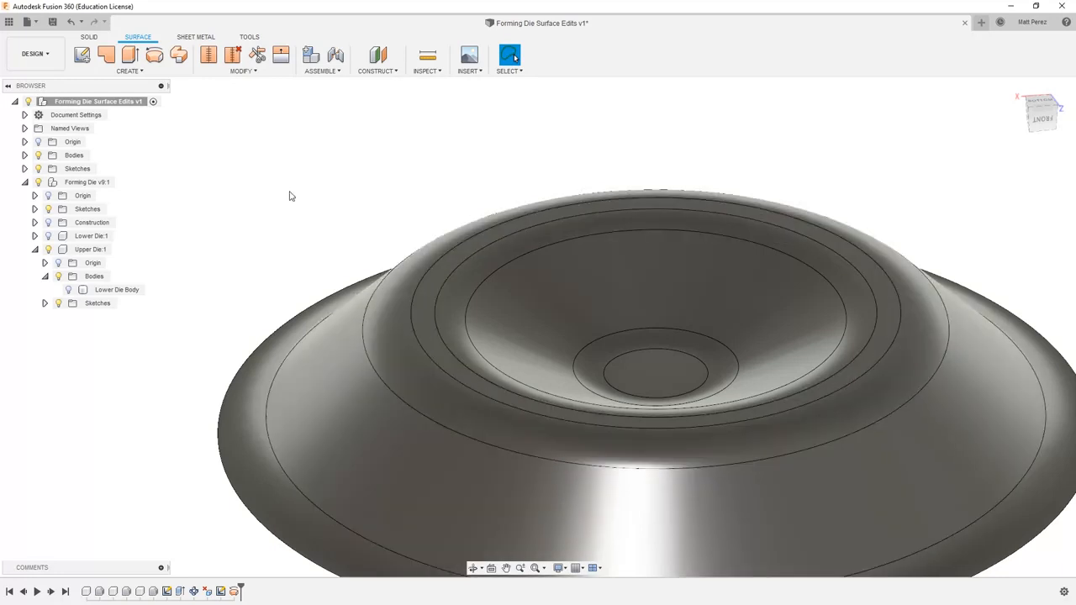
Patch the revolved dome's open top using its boundary edge
left_click(136, 52)
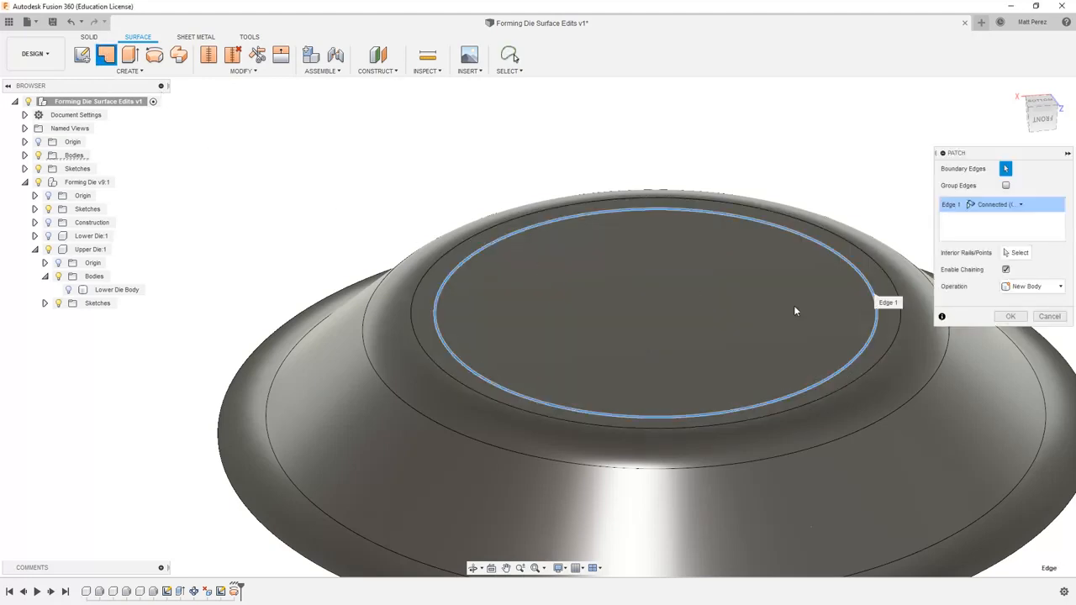
left_click(1010, 317)
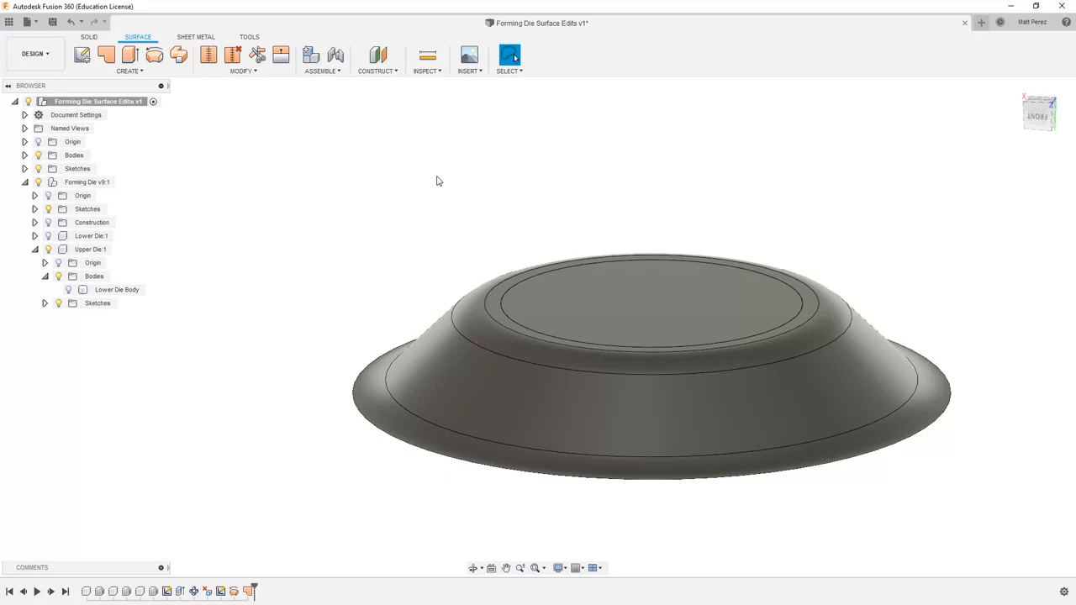
mouse_move(369, 227)
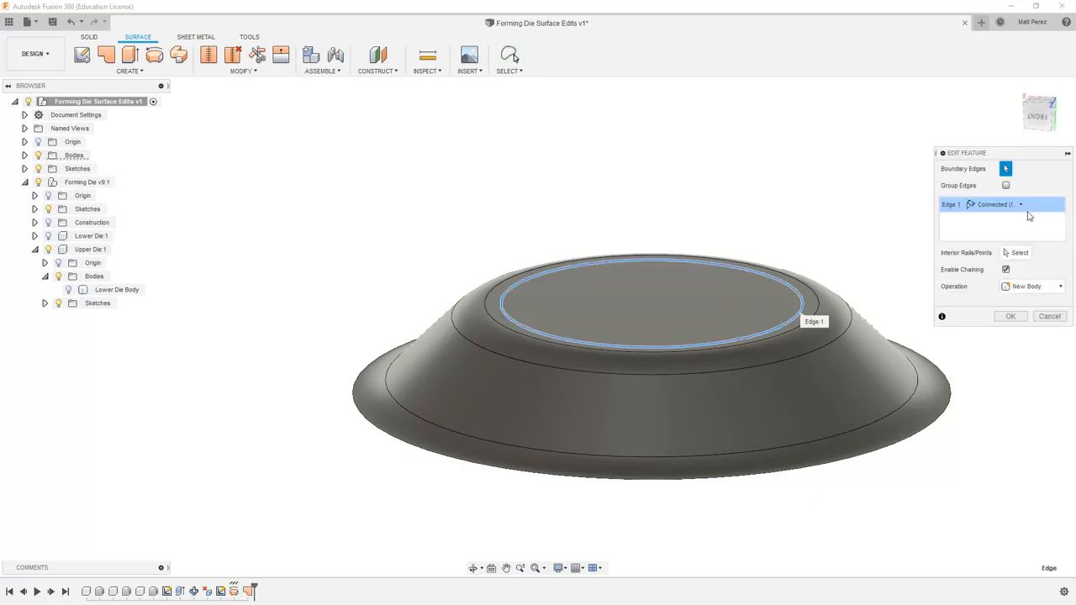
Set the top patch's edge continuity to Tangent, then Curvature (G2), and start a second patch
left_click(1021, 205)
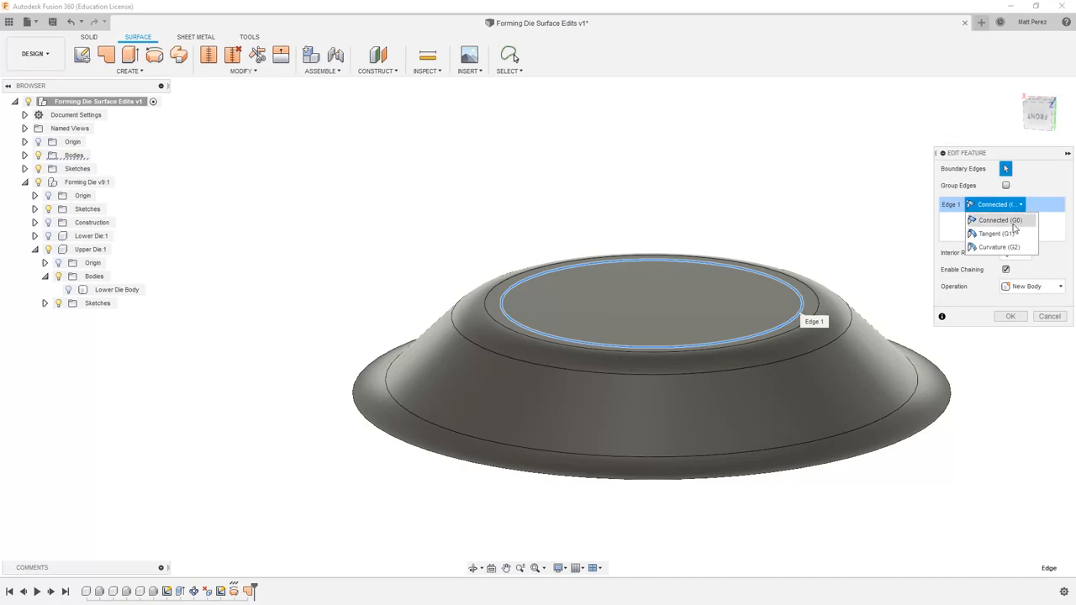
left_click(1002, 232)
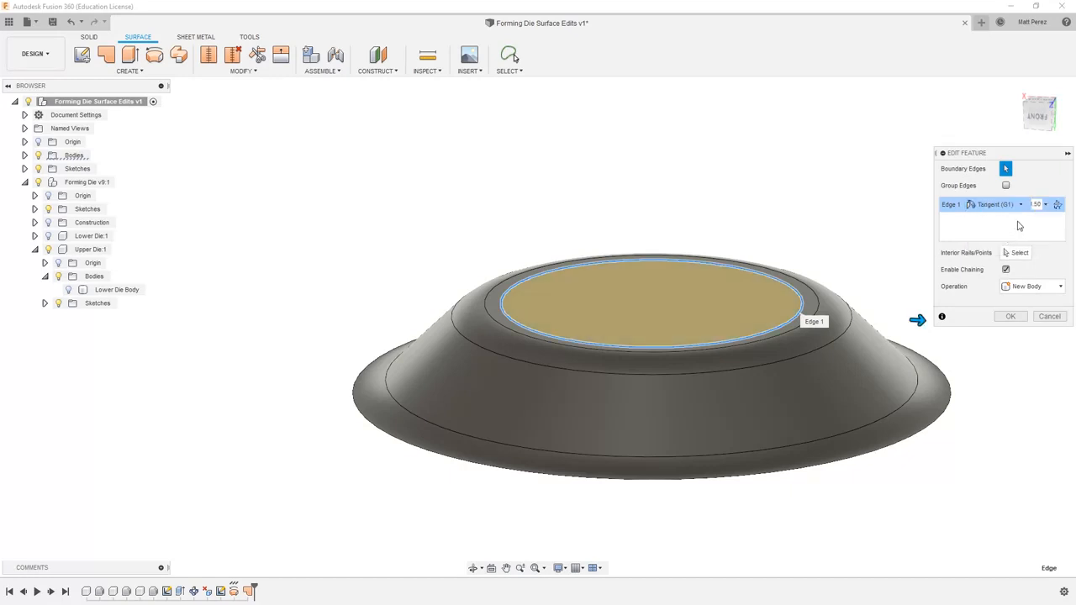
left_click(1019, 205)
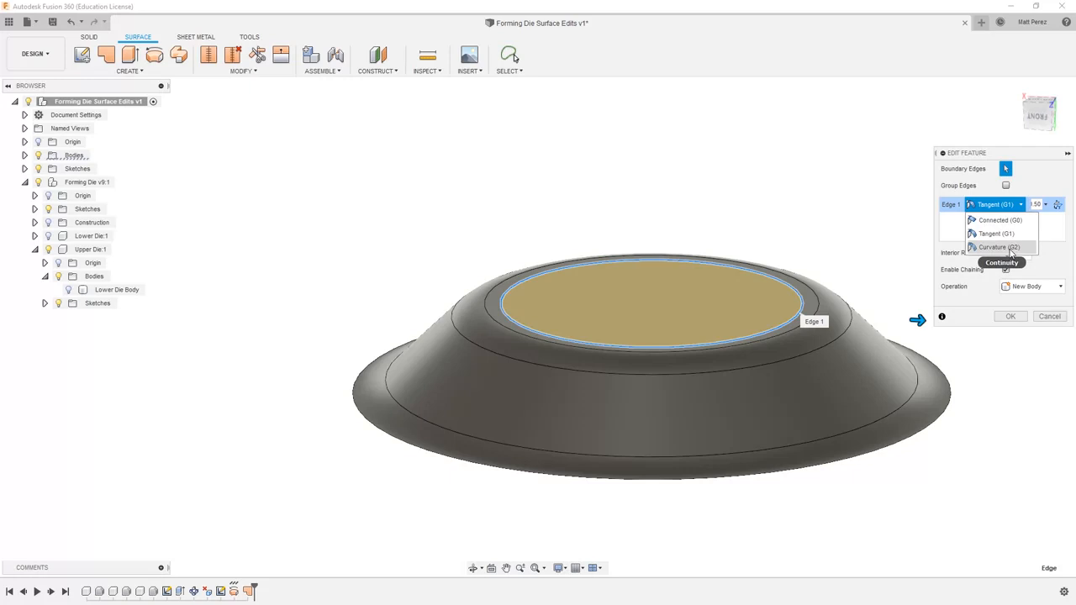
left_click(1000, 218)
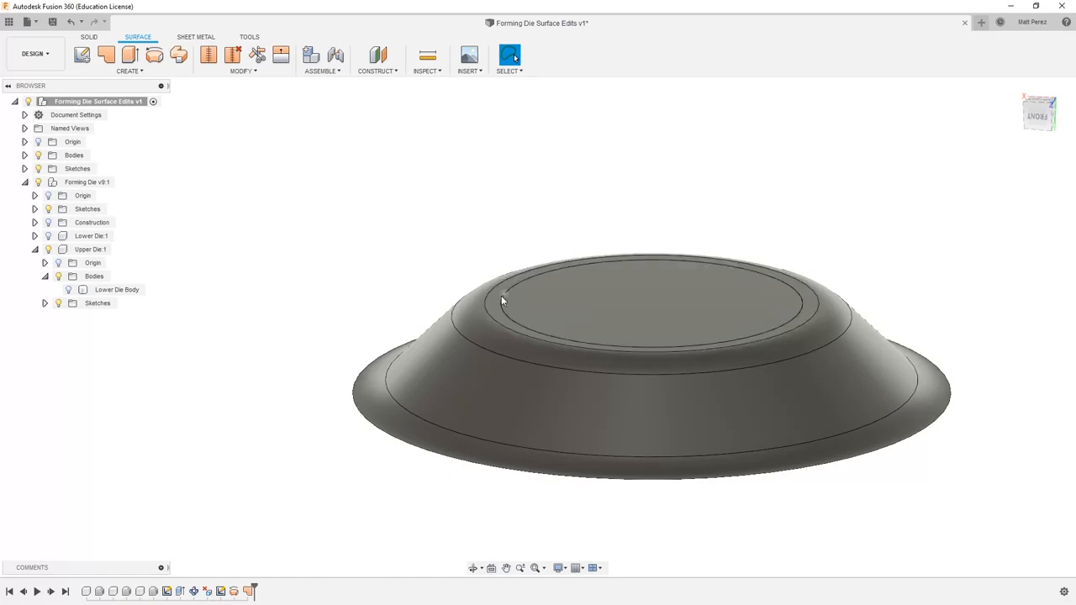
left_click(108, 53)
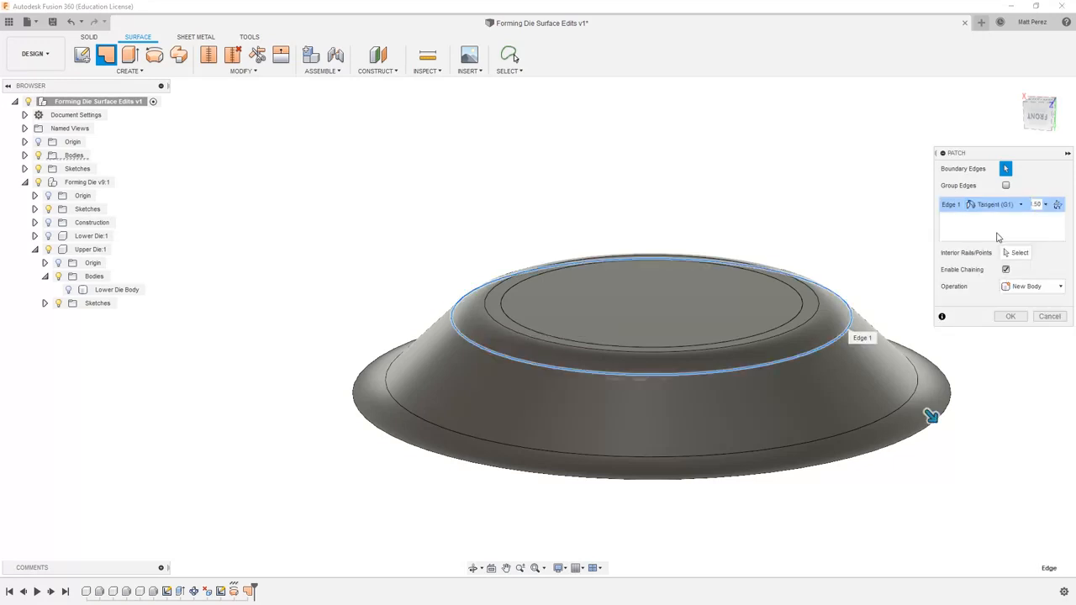
Cap the outer rim edge with a curvature-continuous (G2) domed patch after trying tangent
left_click(1000, 205)
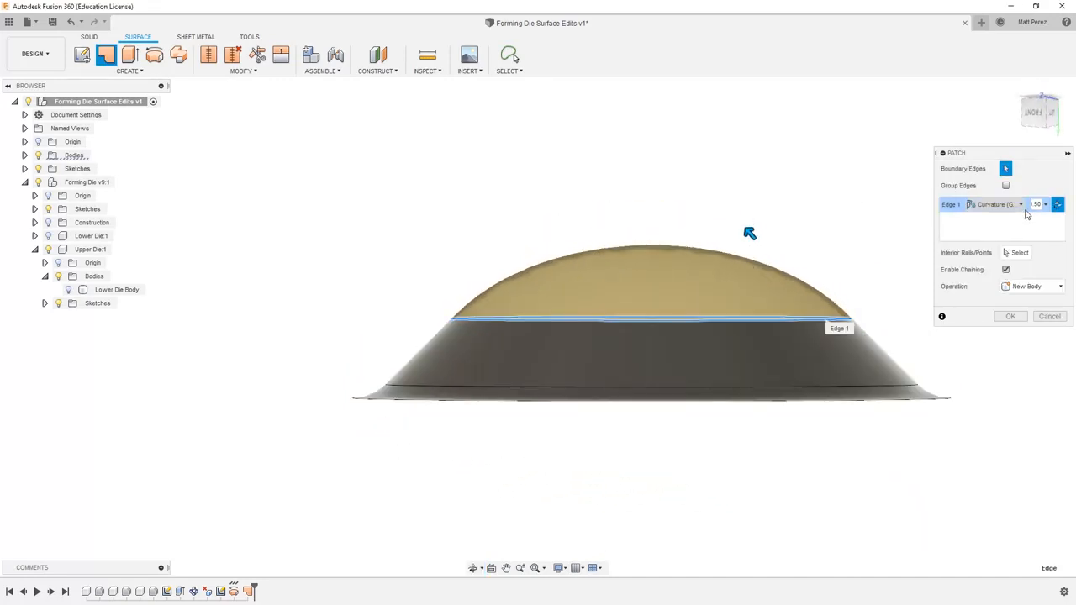
left_click(1006, 203)
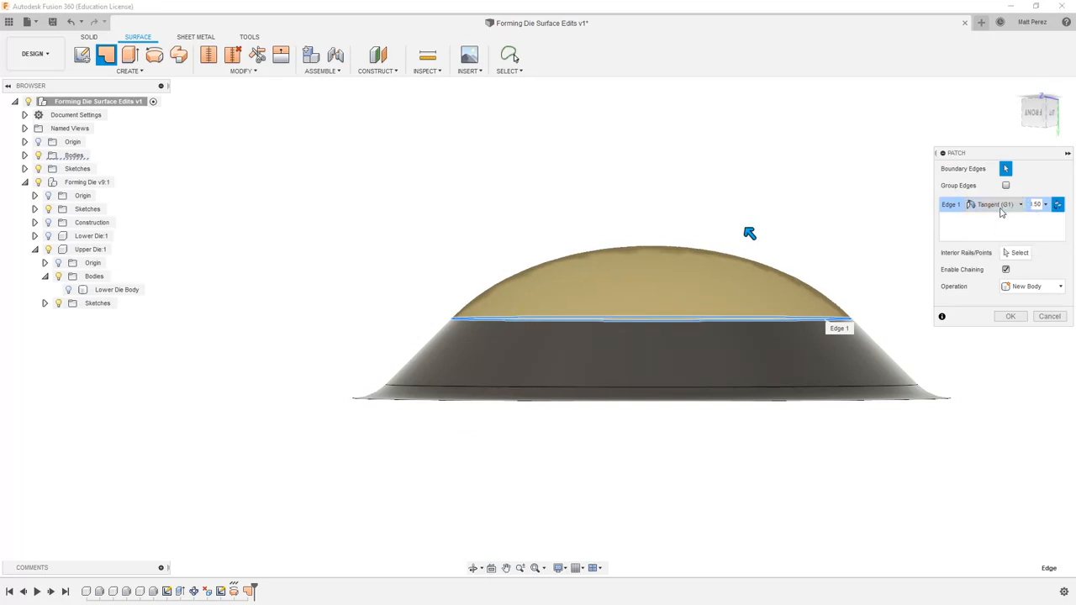
left_click(1006, 203)
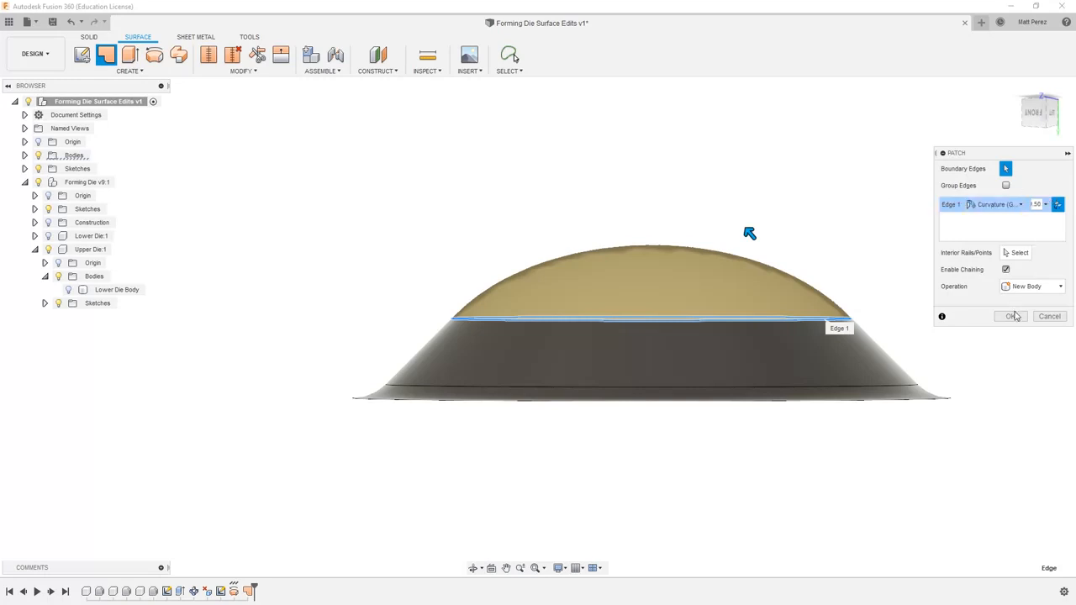
left_click(1012, 316)
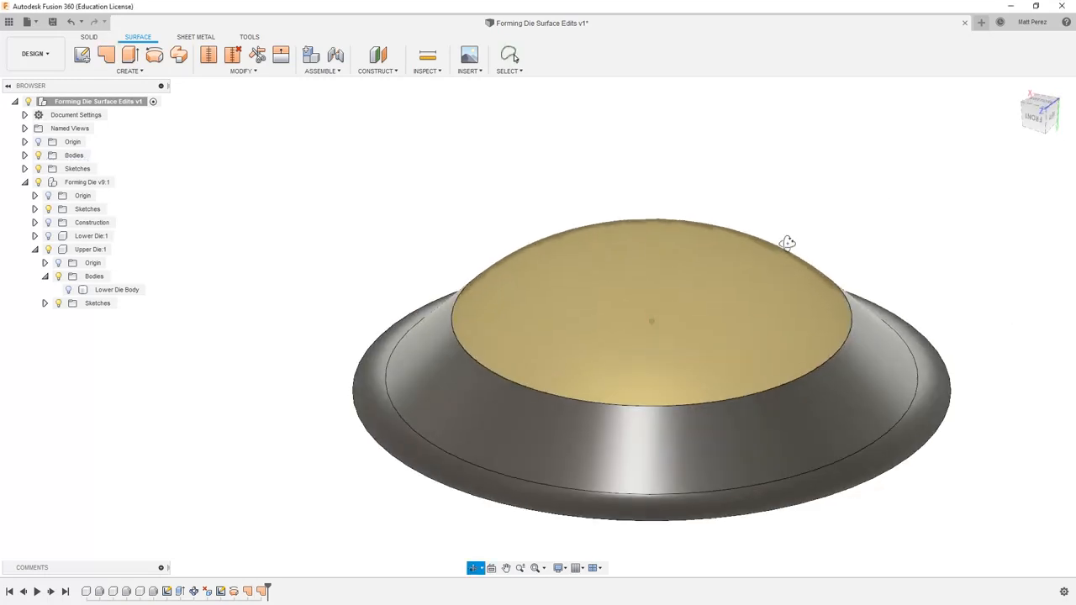
left_click_drag(787, 242, 761, 299)
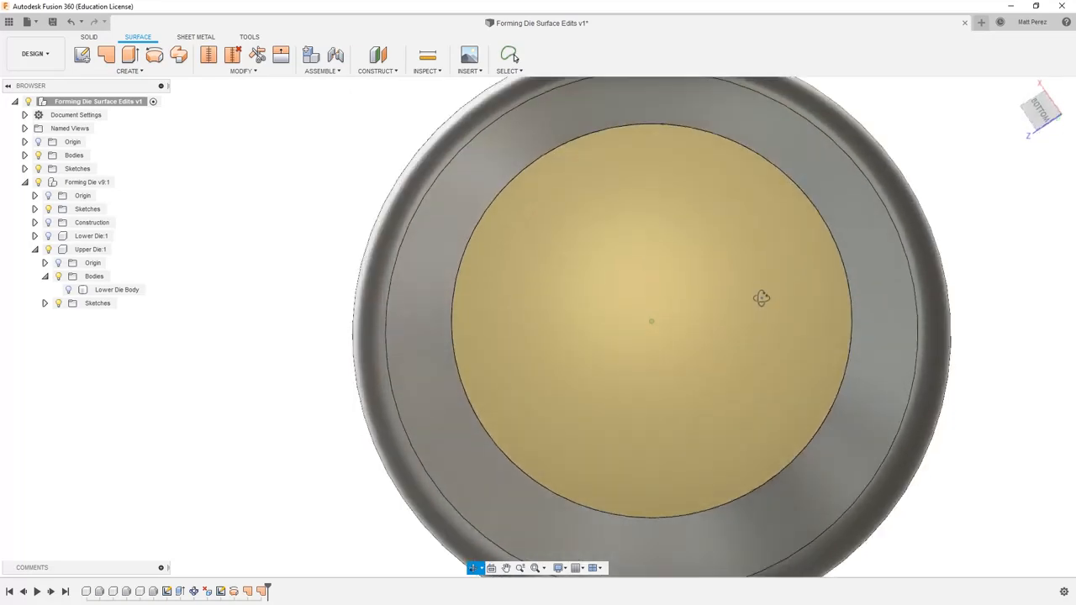
left_click_drag(757, 294, 524, 188)
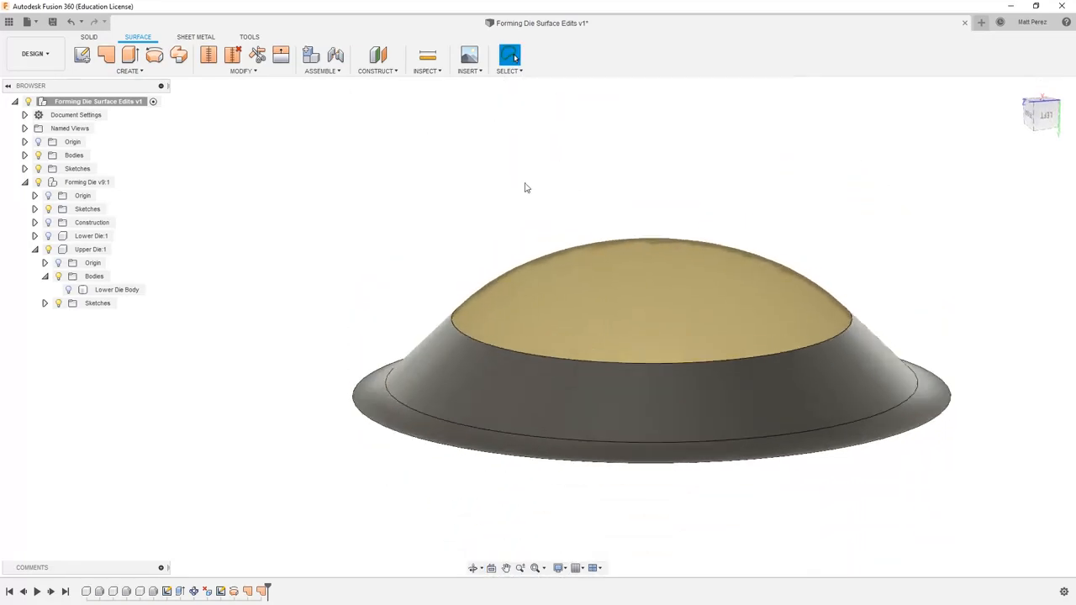
mouse_move(477, 218)
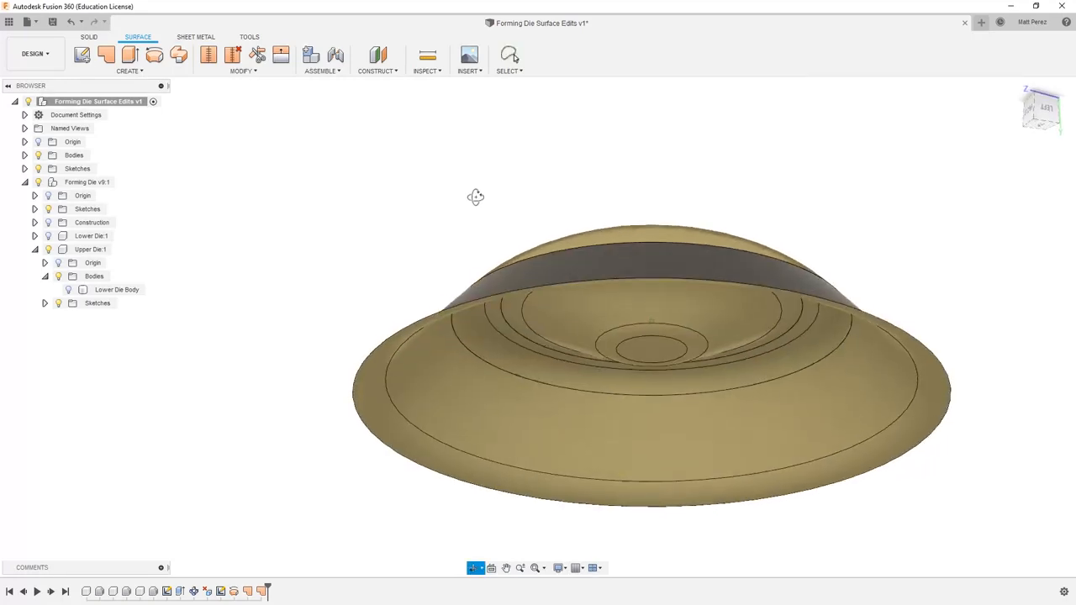
left_click_drag(476, 197, 474, 181)
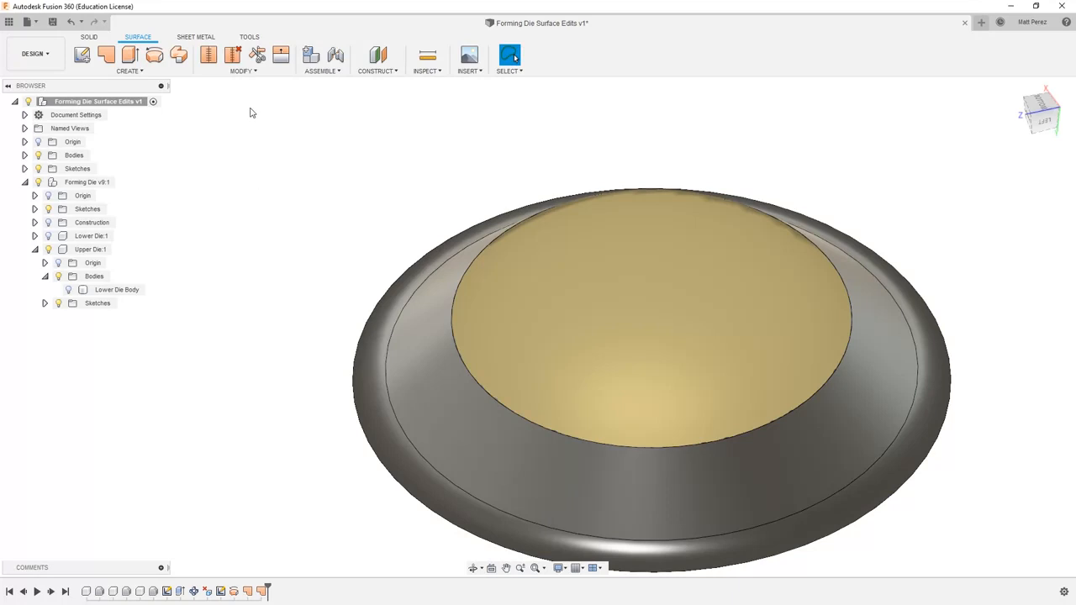
Reverse the domed patch's normals via Modify > Reverse Normal so its front face shows
left_click(242, 70)
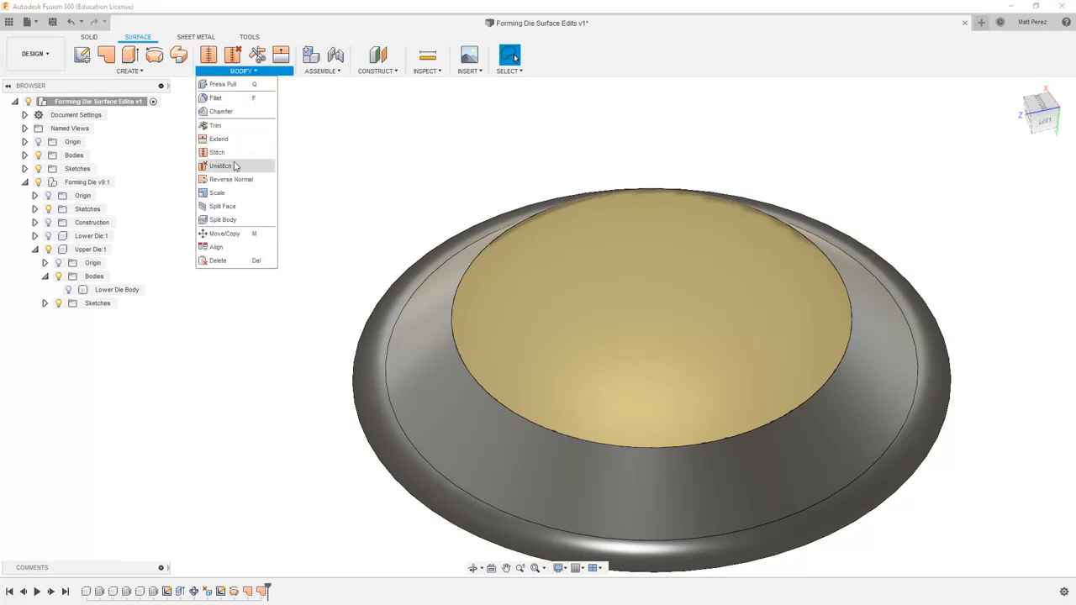
left_click(229, 178)
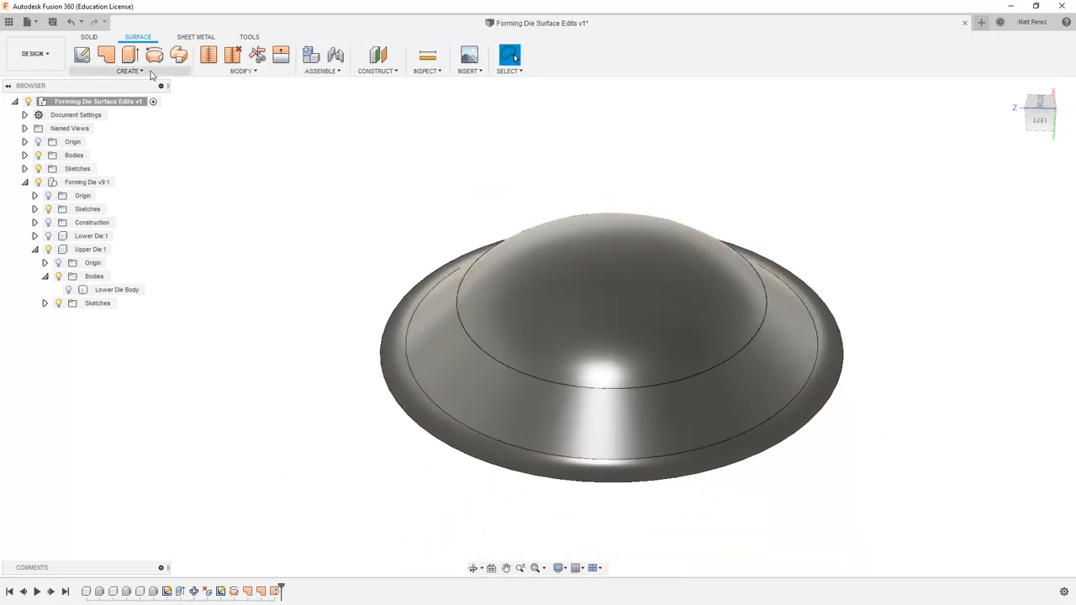
left_click(130, 71)
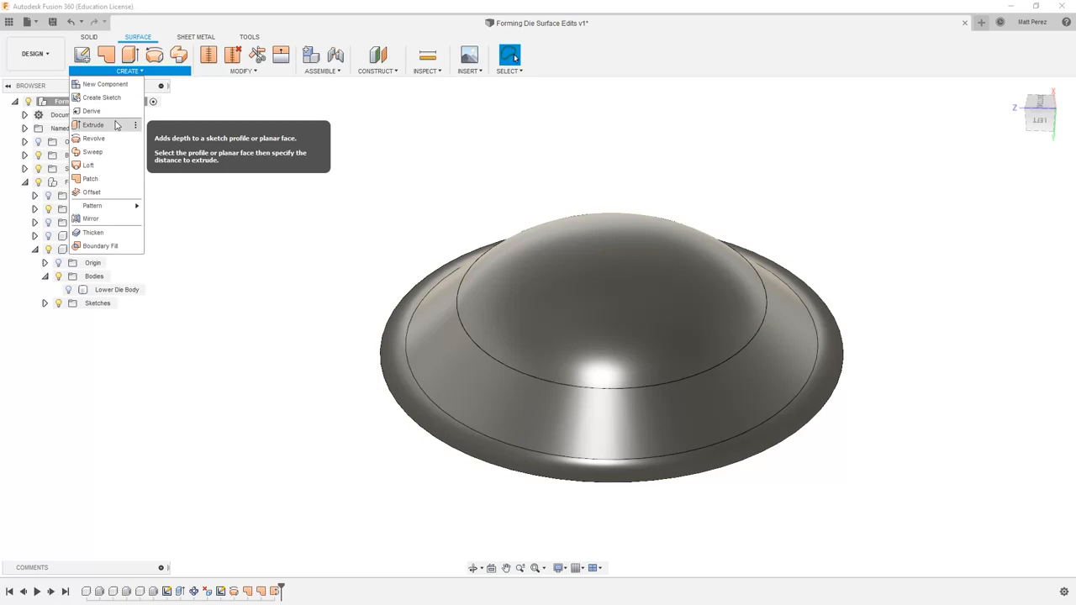
left_click(91, 125)
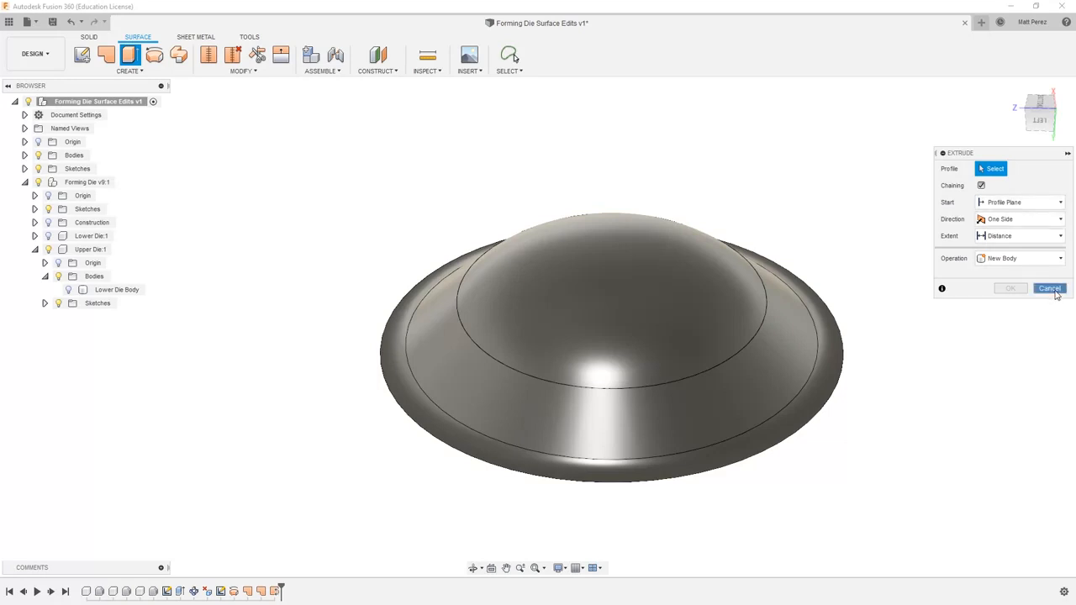
left_click(125, 84)
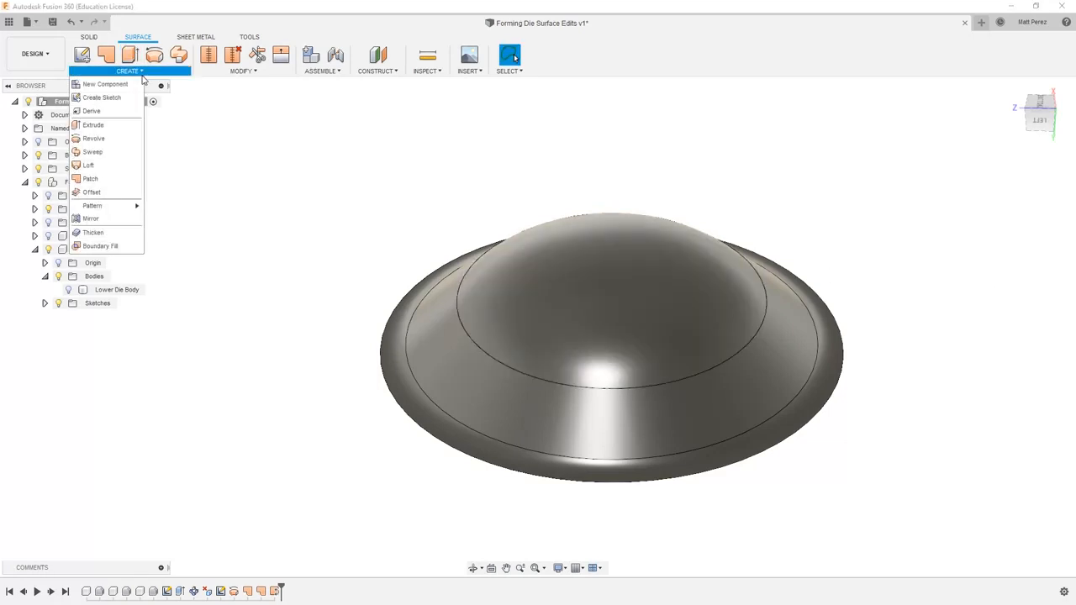
mouse_move(108, 178)
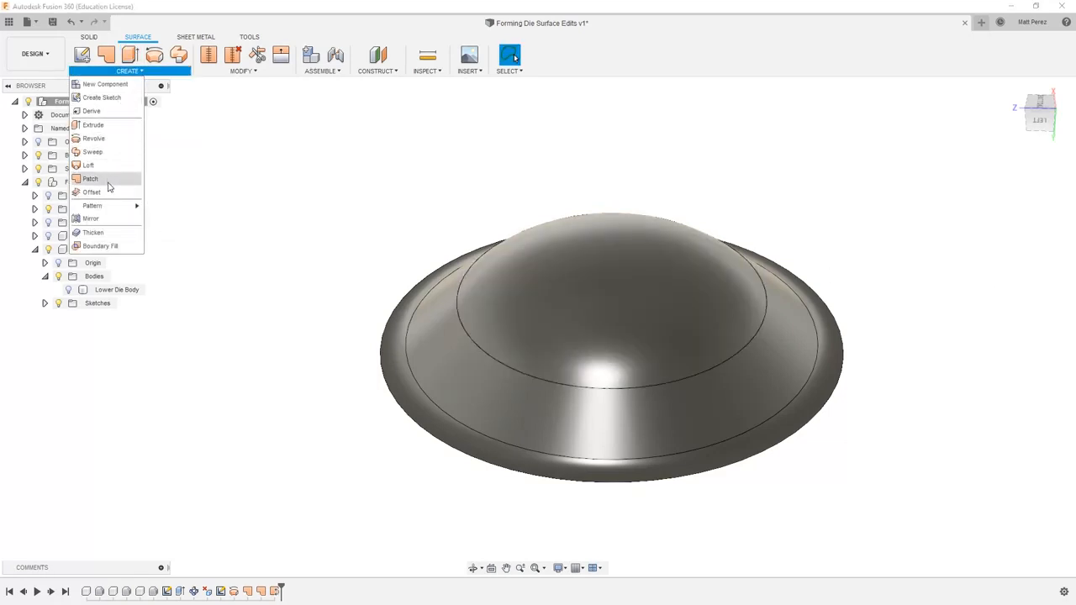
mouse_move(116, 178)
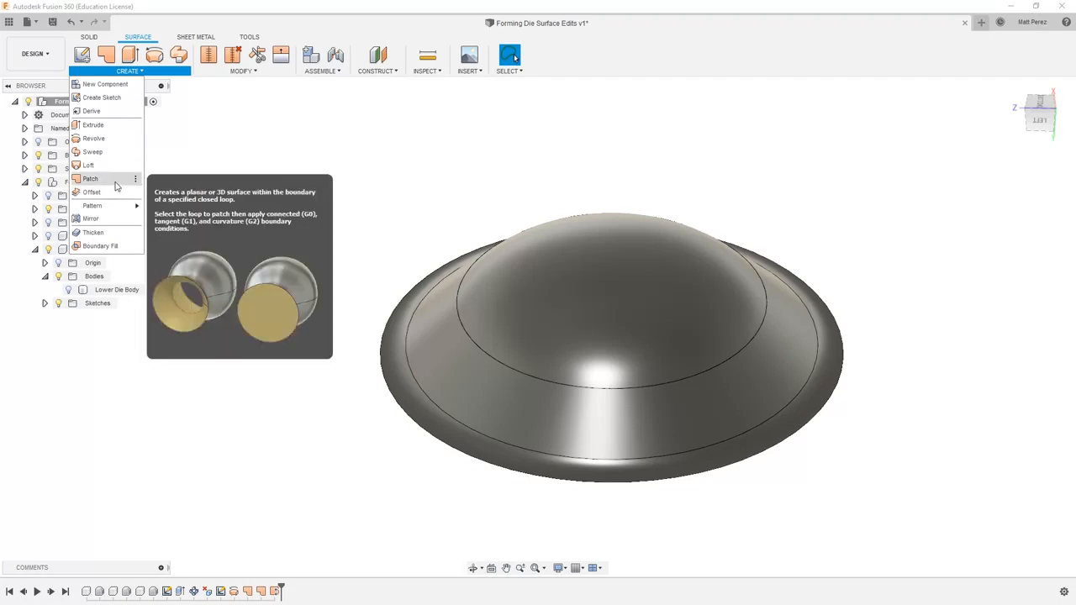
mouse_move(114, 245)
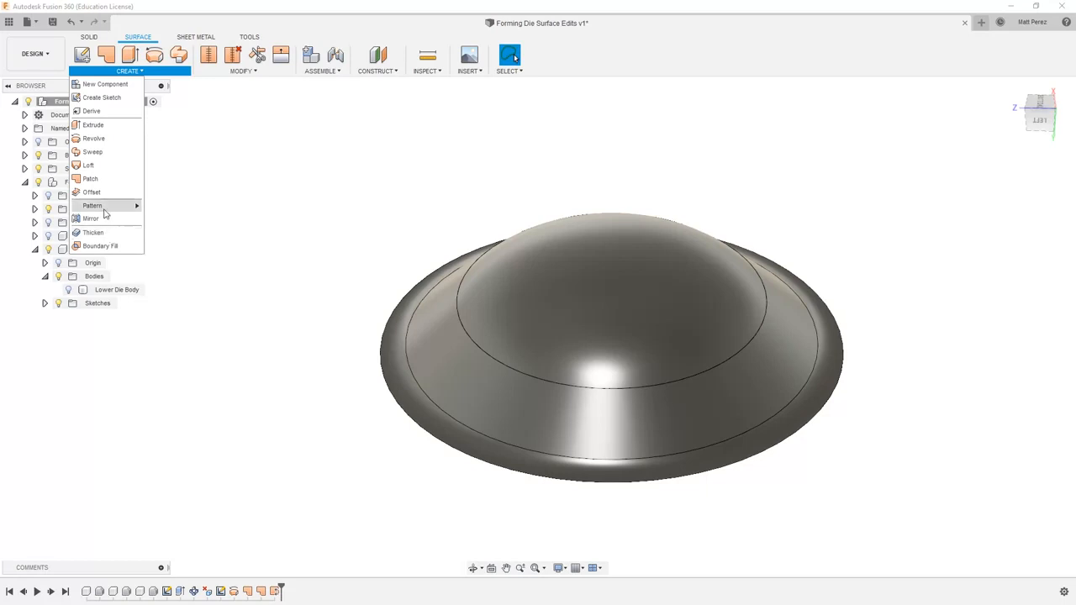
mouse_move(98, 197)
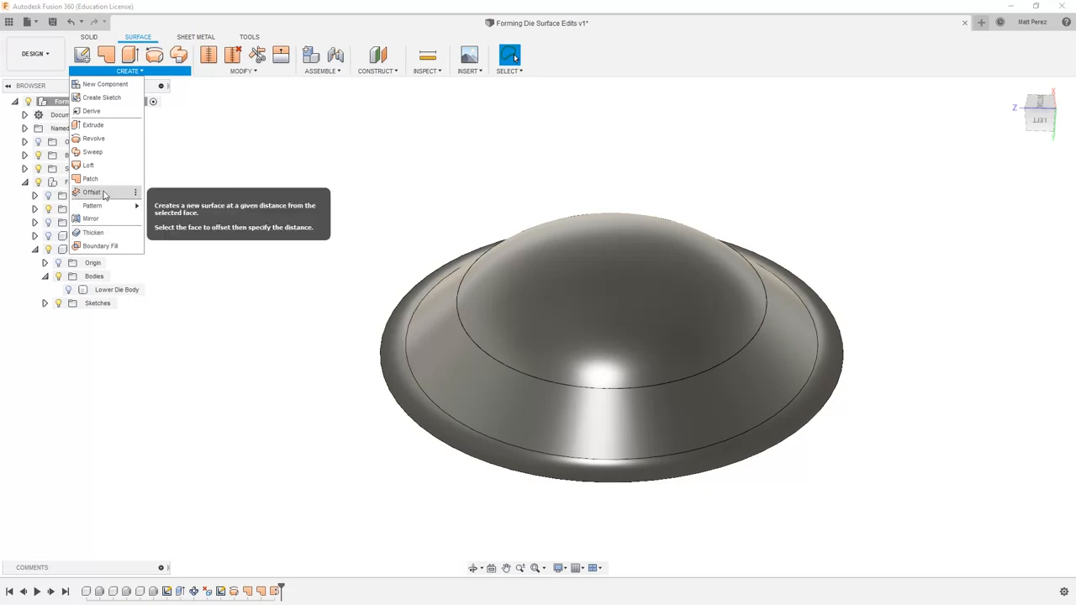
mouse_move(101, 245)
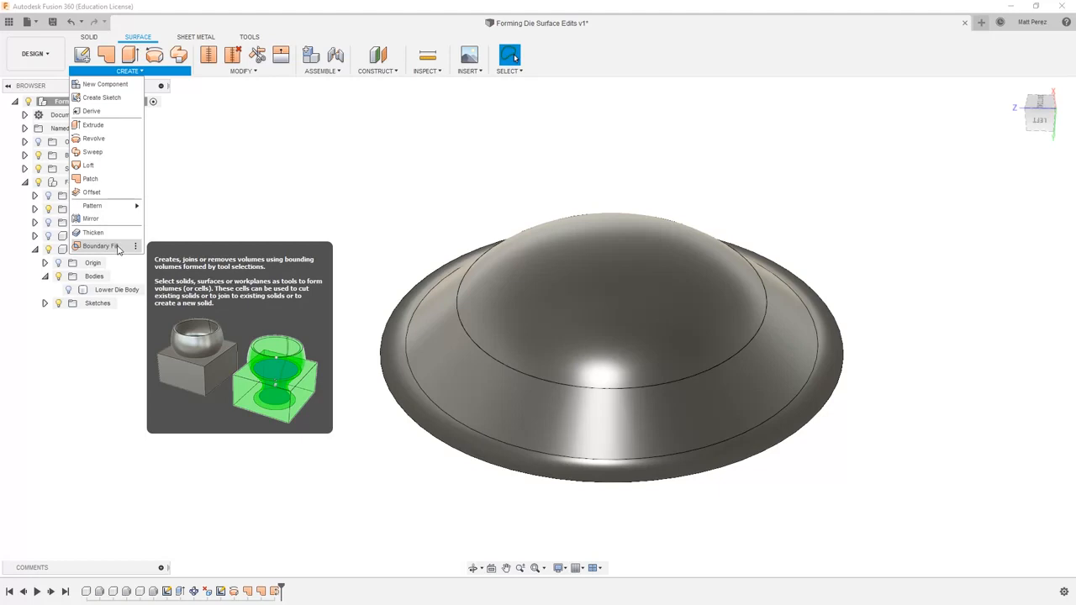
mouse_move(343, 195)
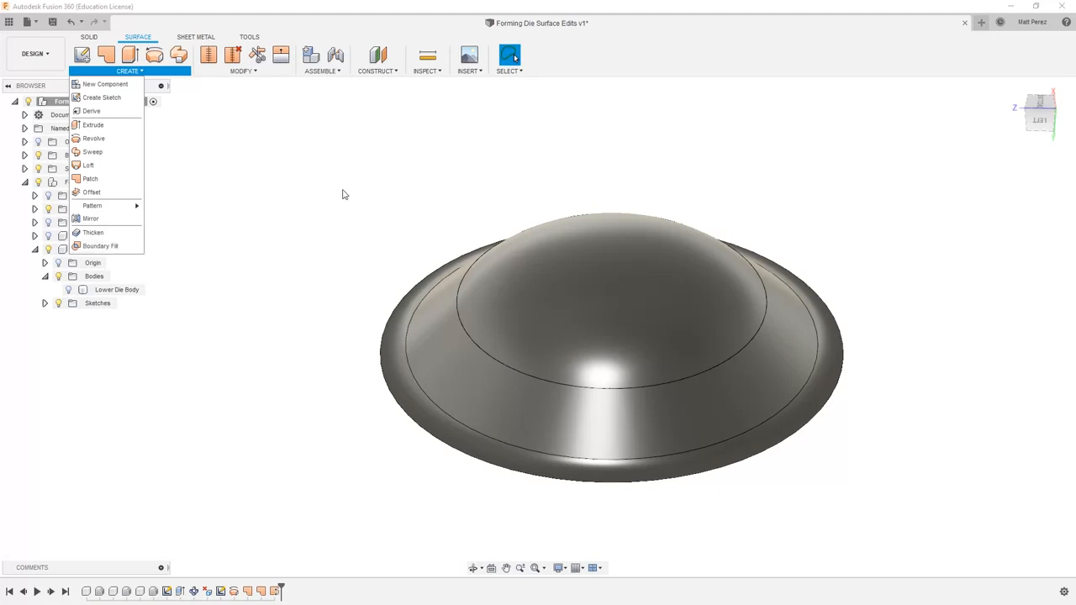
left_click(328, 175)
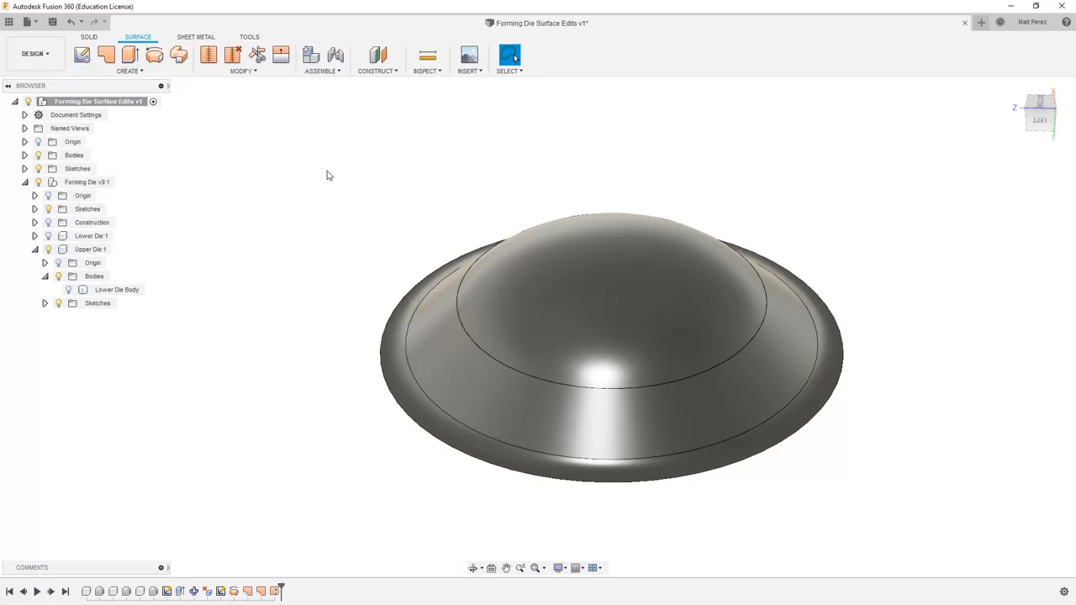